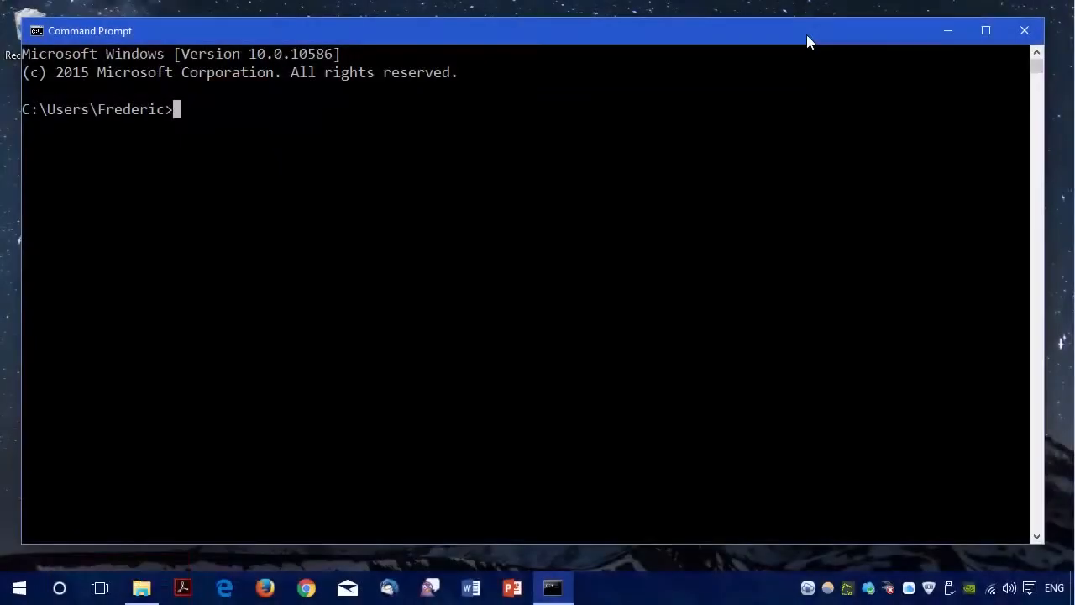
# - Change directory to "c:\Program Files (x86)\Windows Kits\10\bin\x64"
pyautogui.write('cd')
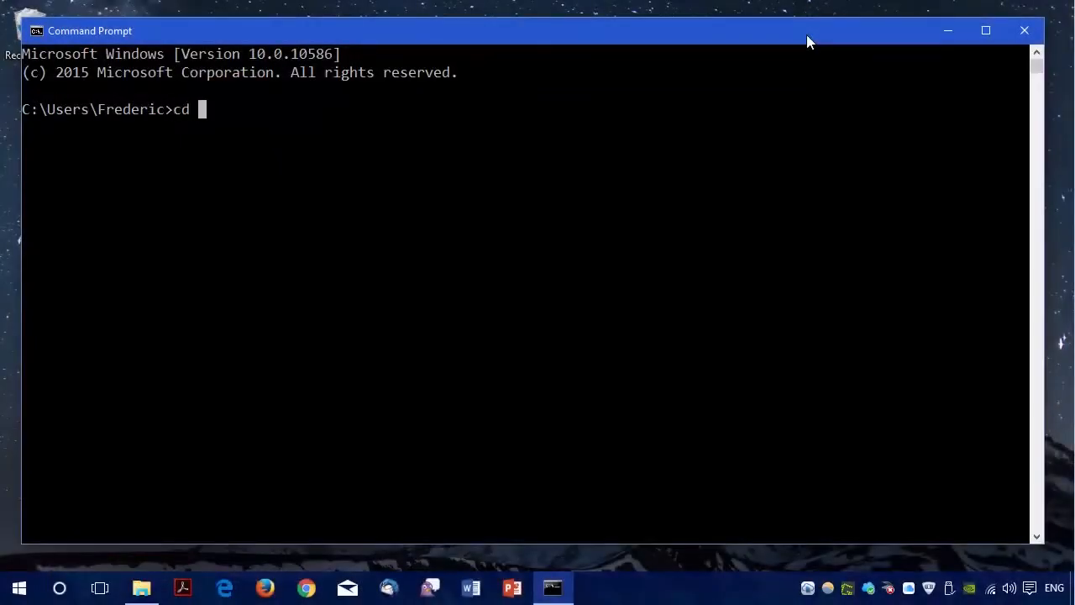
pyautogui.write('"c:\\')
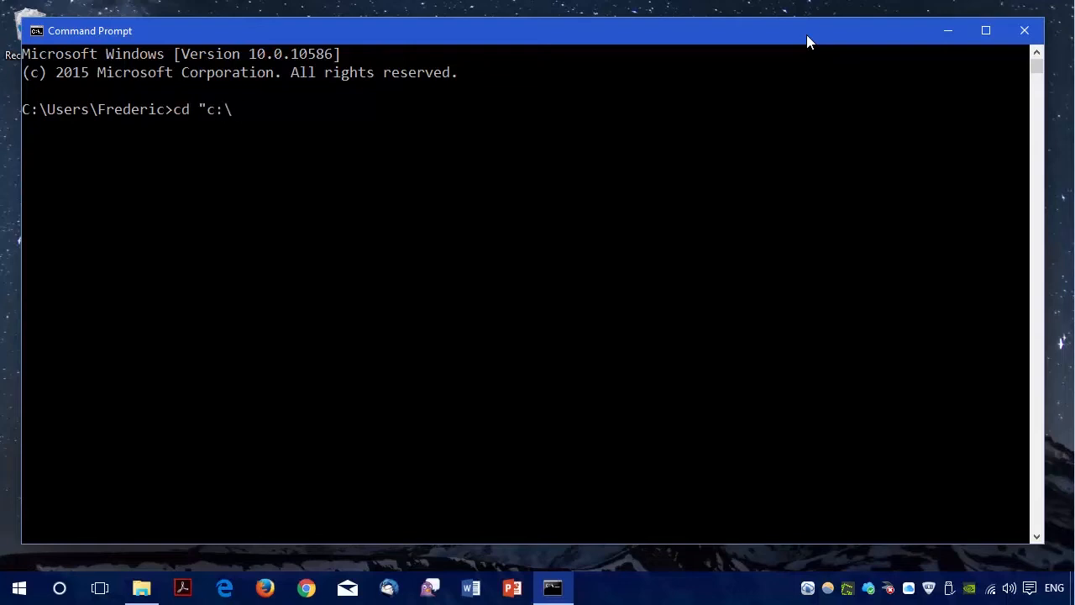
pyautogui.write('Program F')
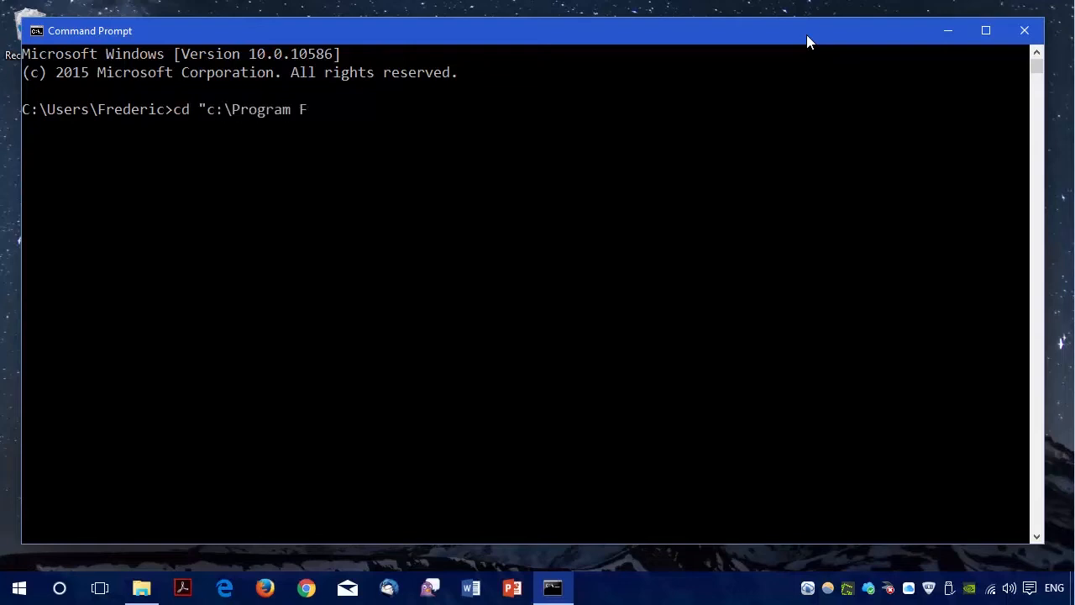
pyautogui.write('iles (x')
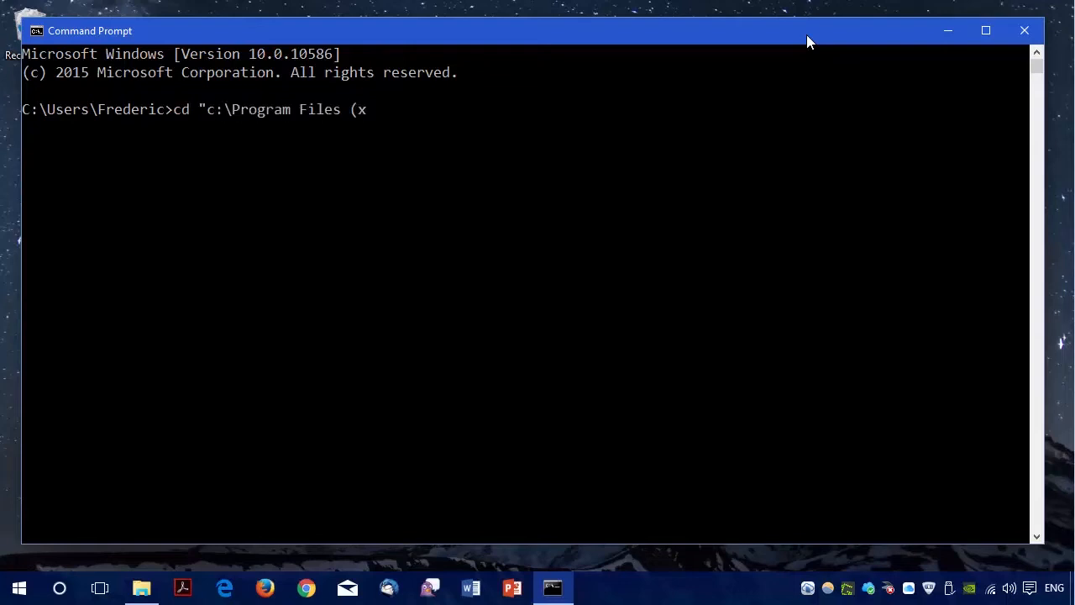
pyautogui.write('86)')
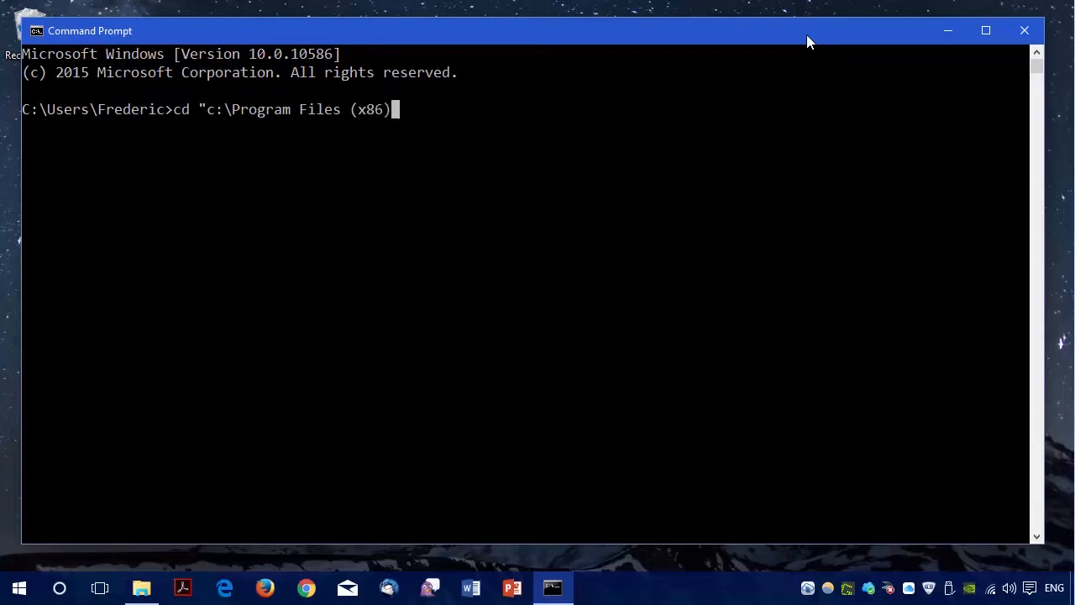
pyautogui.write('\\')
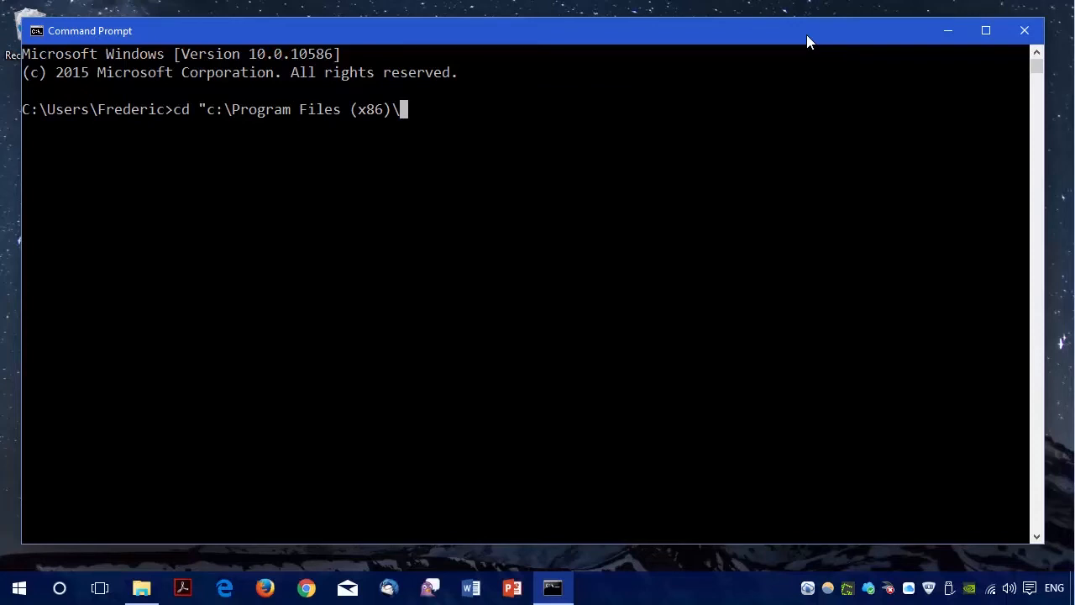
pyautogui.write('Windows K')
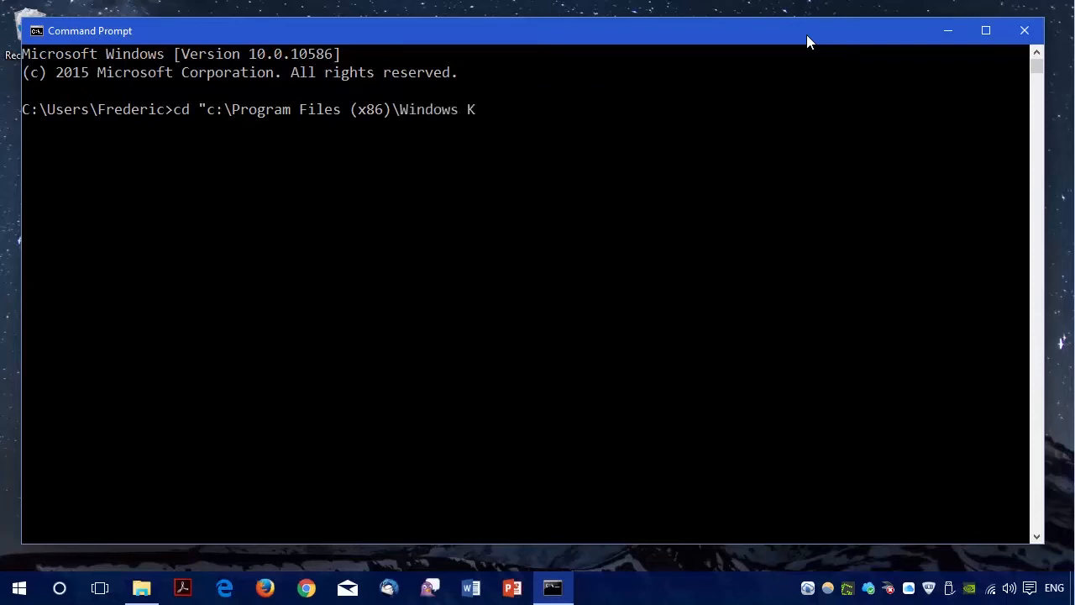
pyautogui.write('its')
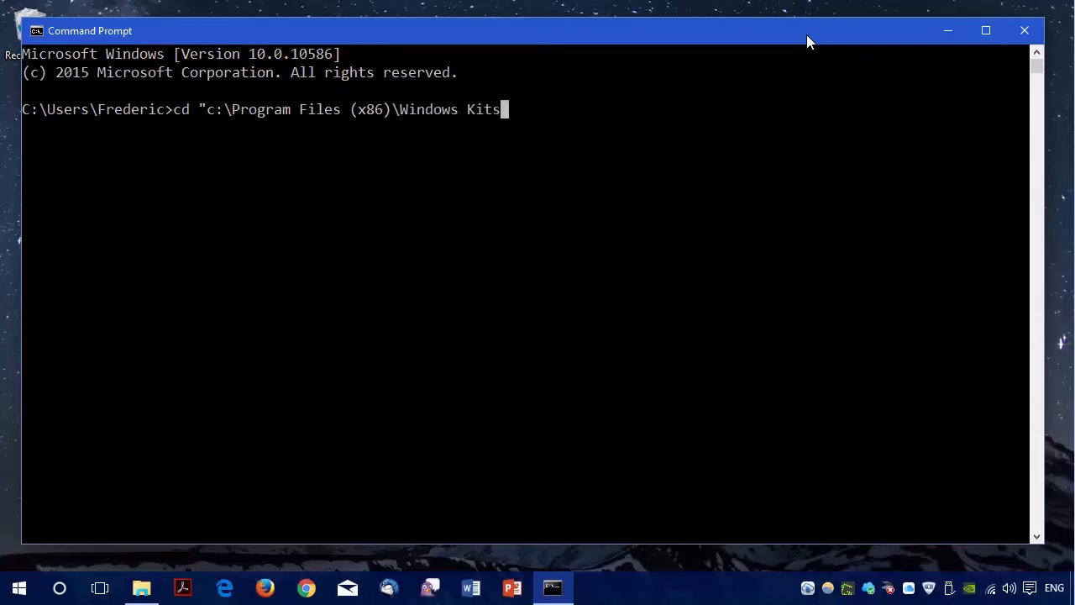
pyautogui.write('\\10')
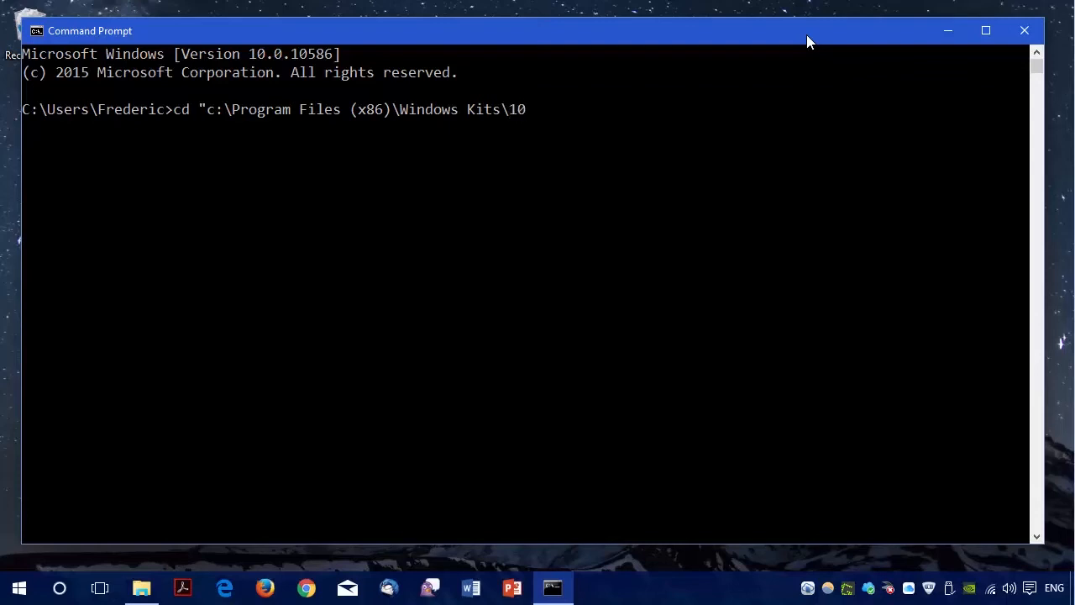
pyautogui.write('\\bin')
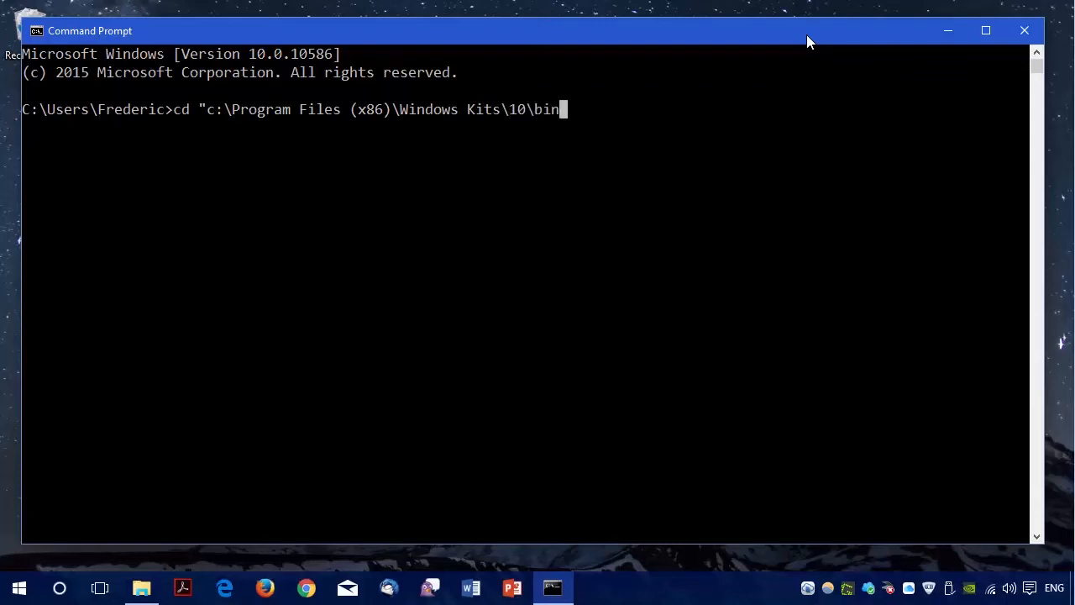
pyautogui.write('\\x64')
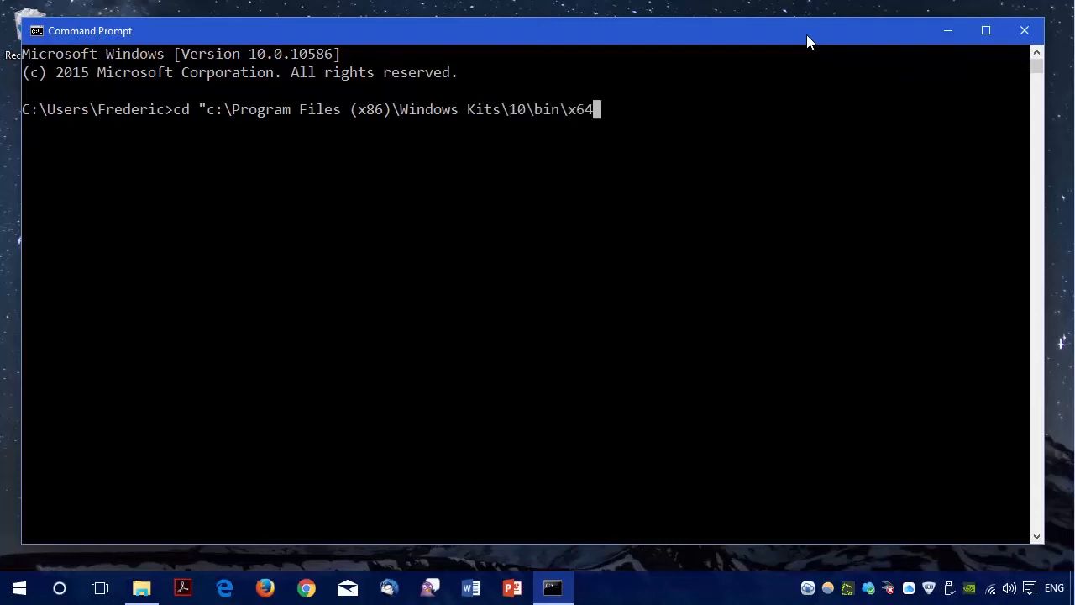
pyautogui.write('"')
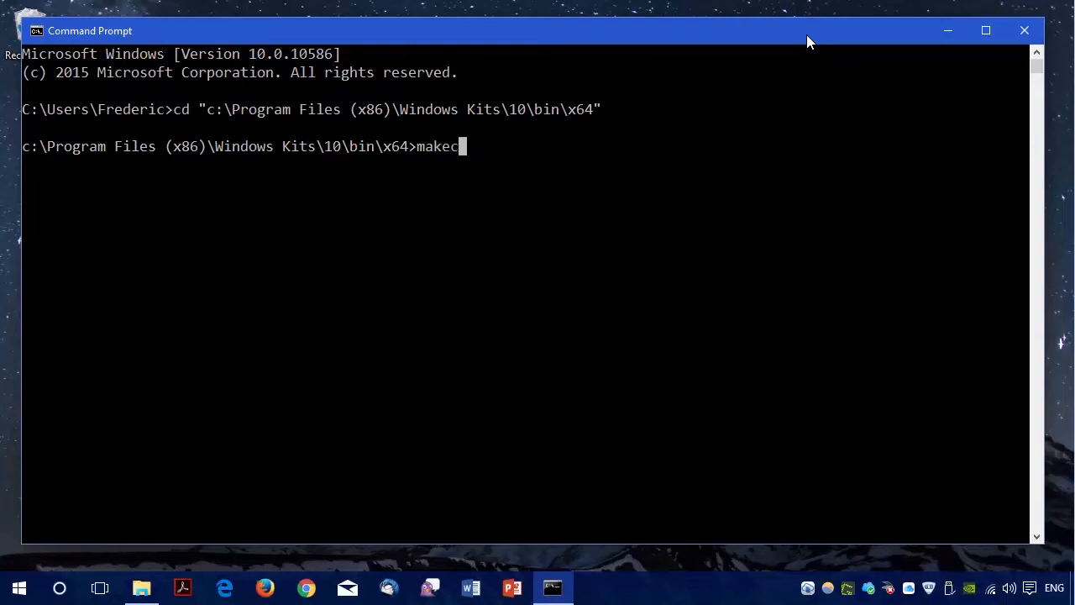
# - Begin the makecert command with -sv saving the private key to v:\Oracle\maf.pvk
pyautogui.write('ert')
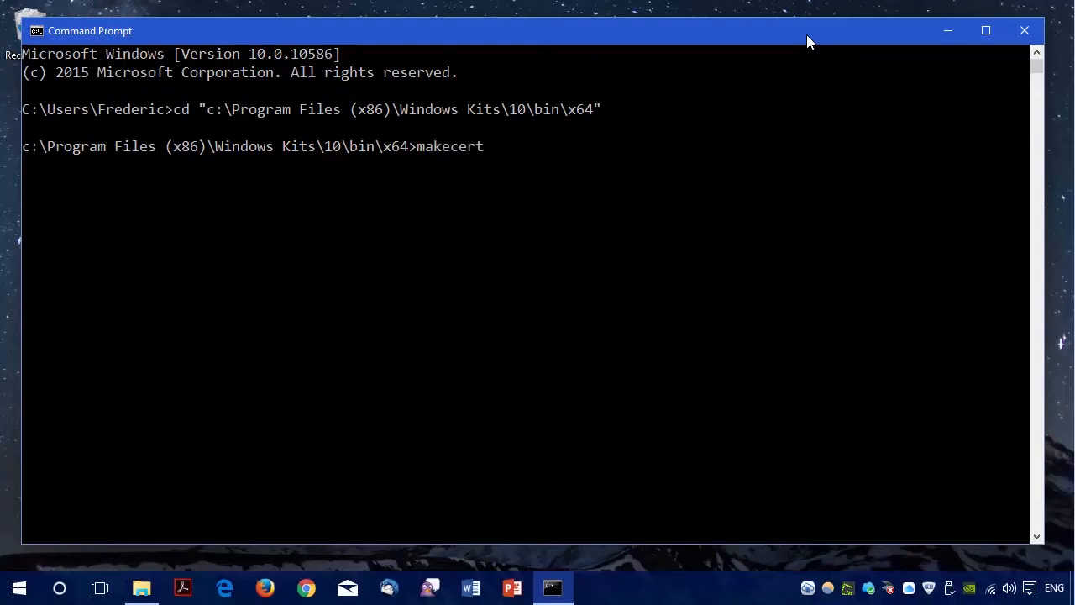
pyautogui.write('-sv')
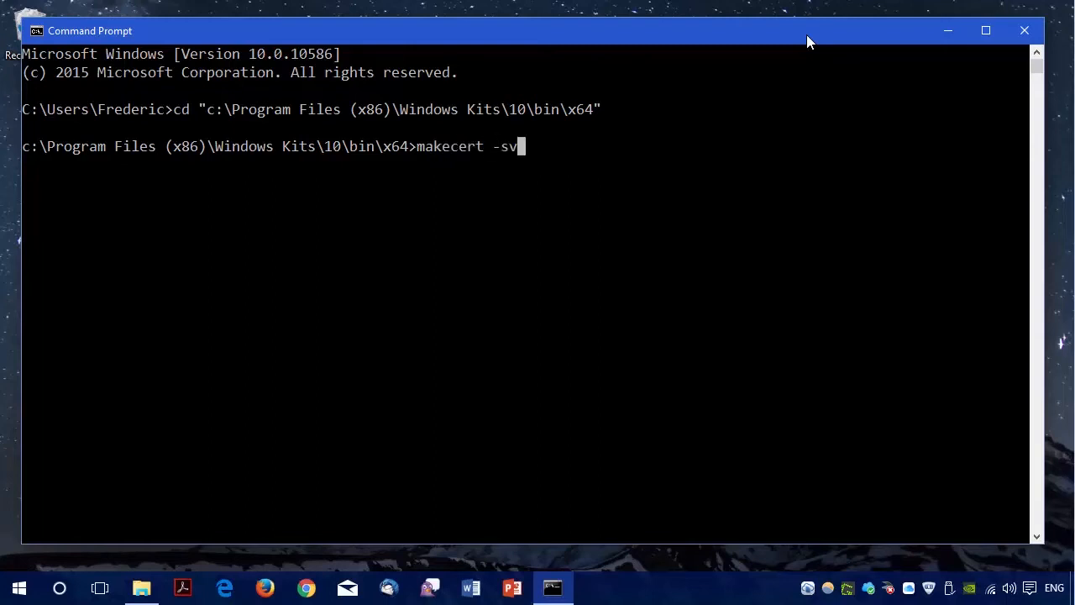
pyautogui.write('v:\\')
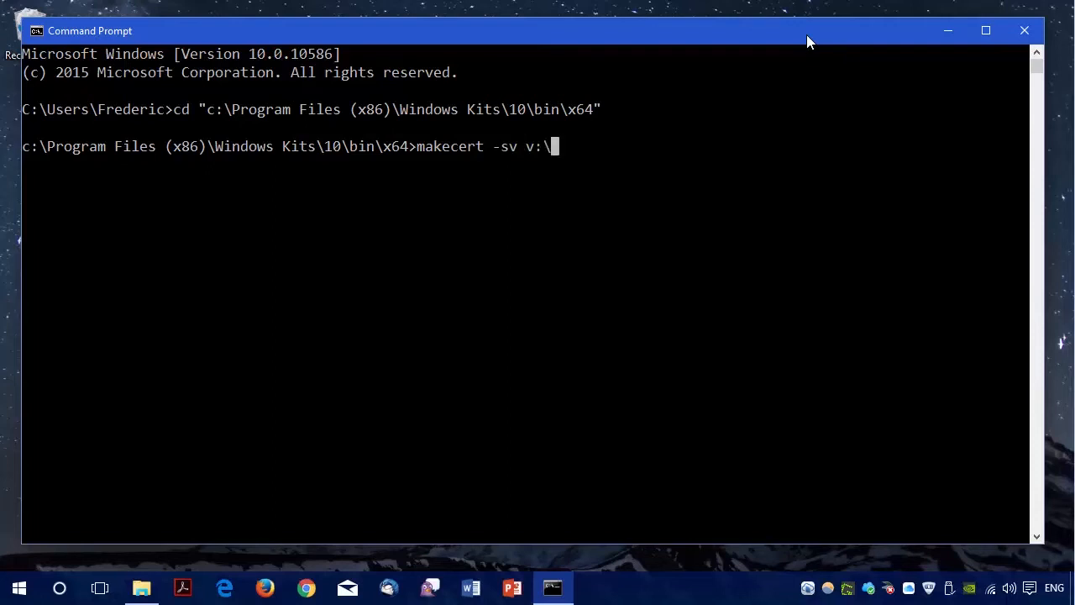
pyautogui.write('Oracle')
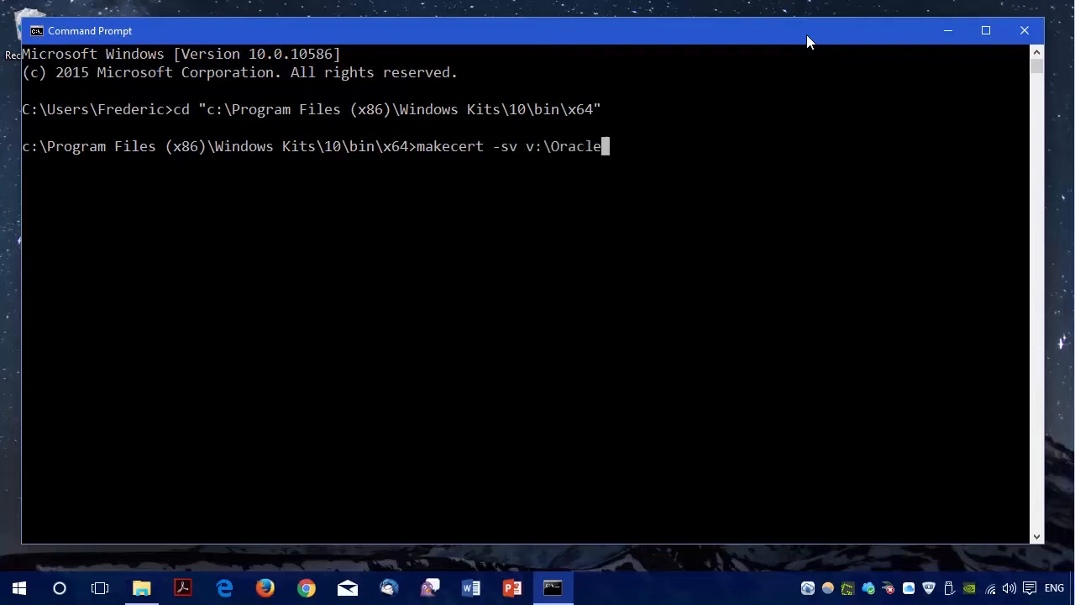
pyautogui.write('\\')
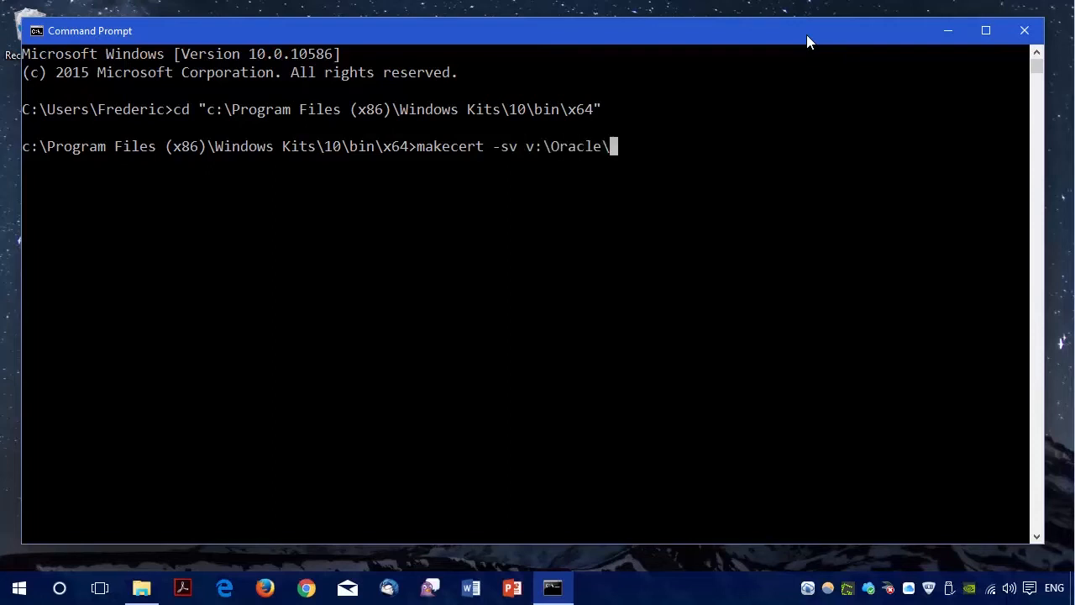
pyautogui.write('maf')
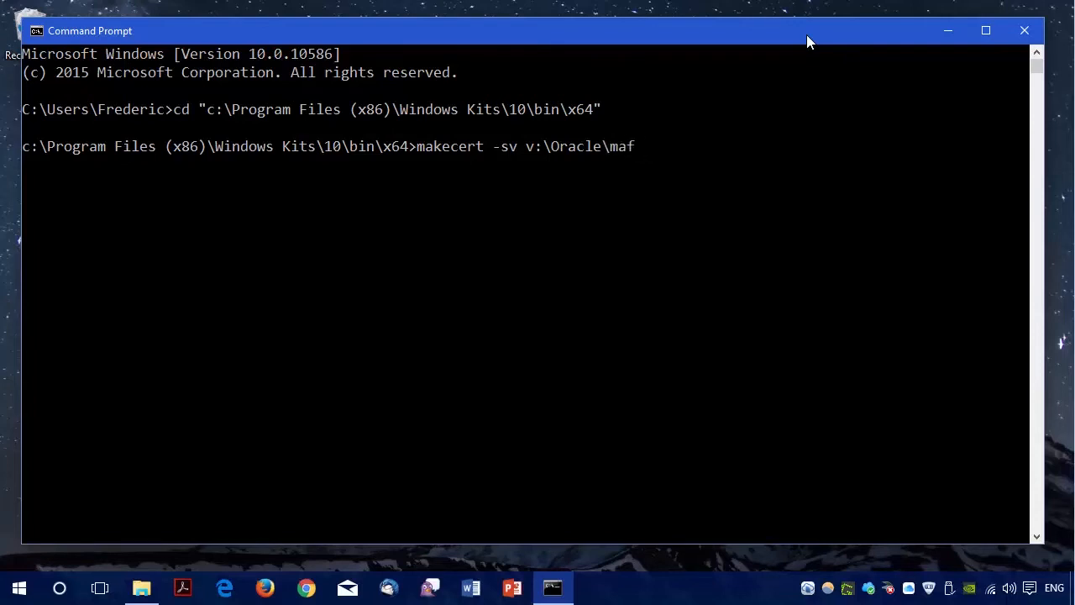
pyautogui.write('.pvk')
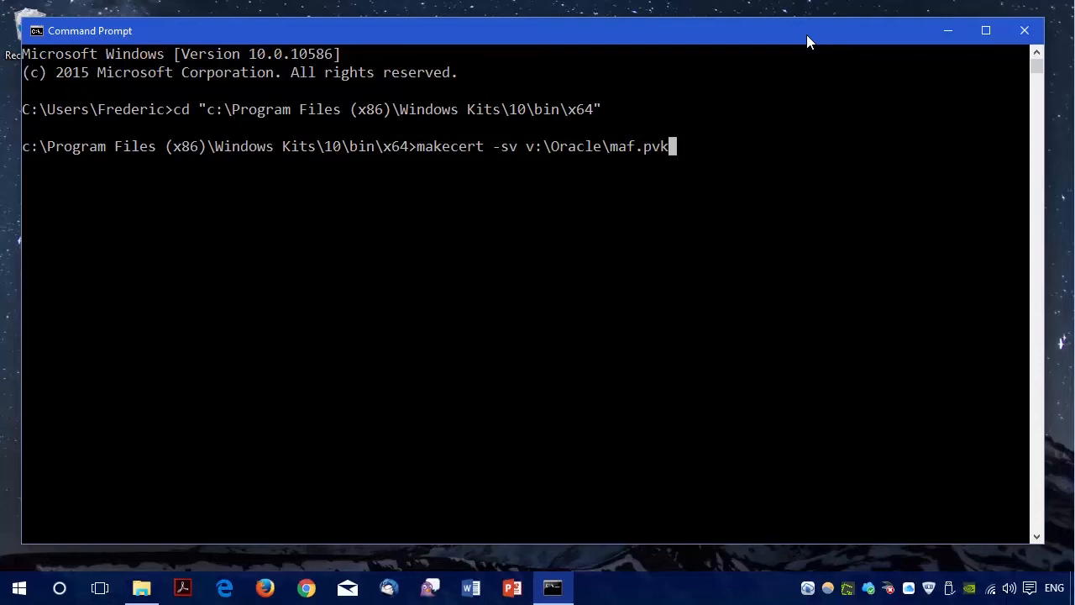
# - Add the subject -n "CN=Frédéric Desbiens,OU=MCS,O=Oracle,C=CA" and the -r self-signed flag
pyautogui.write('-n "')
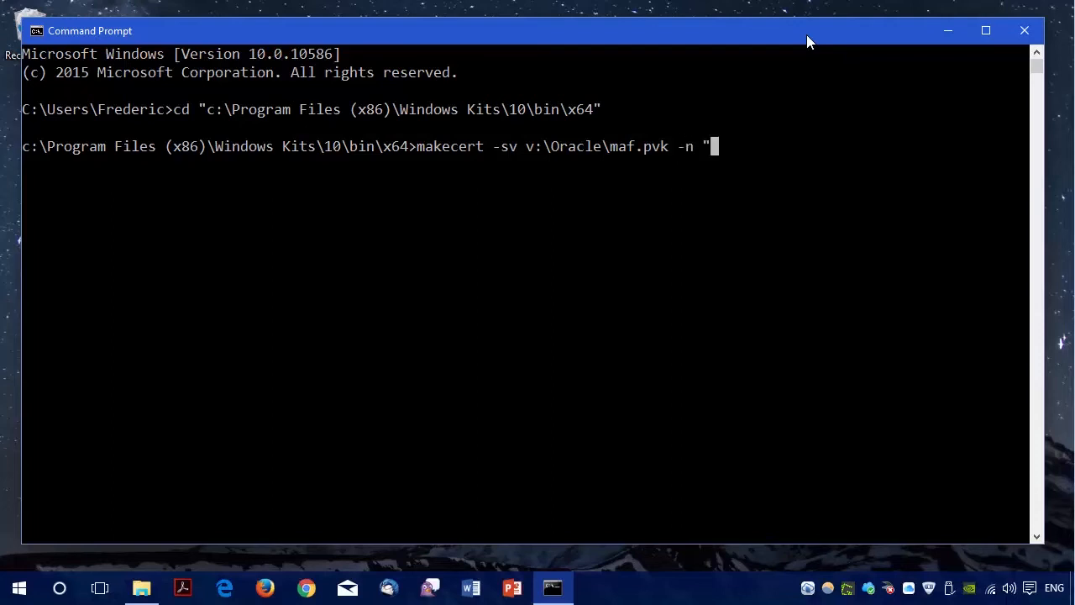
pyautogui.write('CN=Fr')
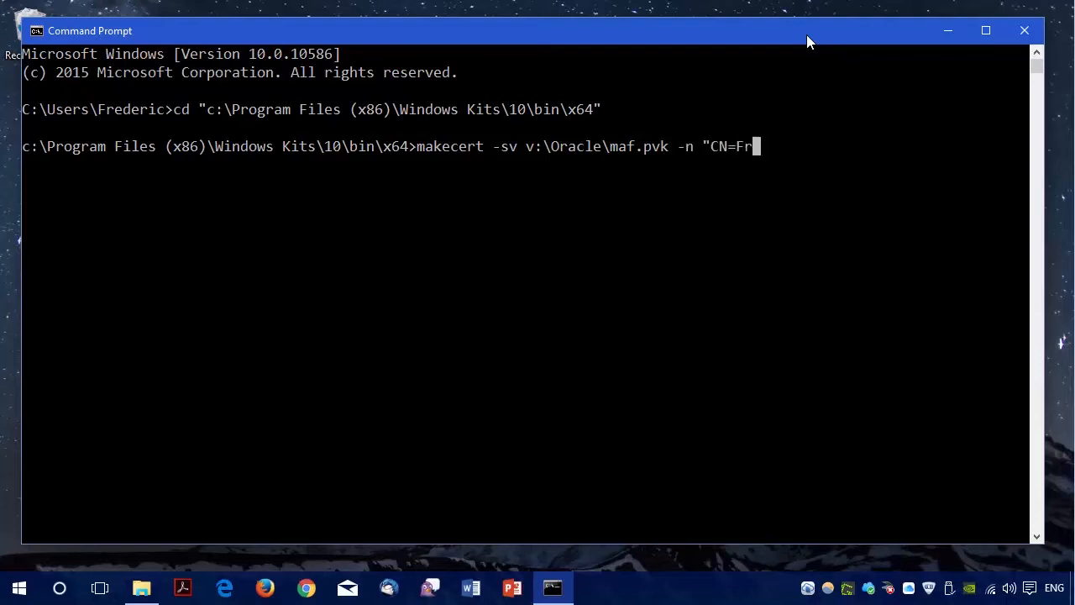
pyautogui.write('édéric Desbiens')
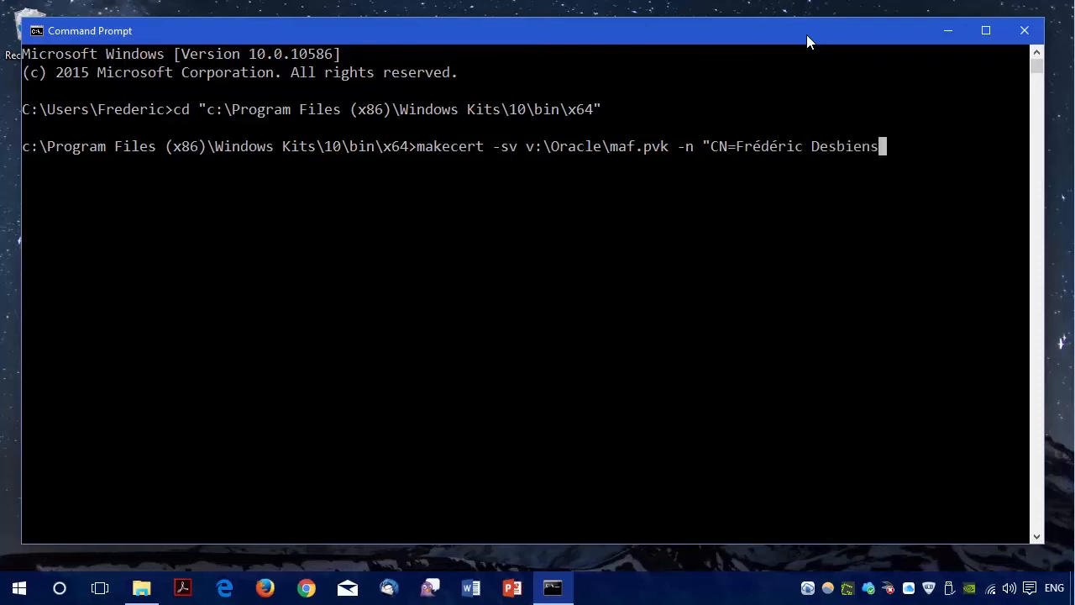
pyautogui.write(',OU=M')
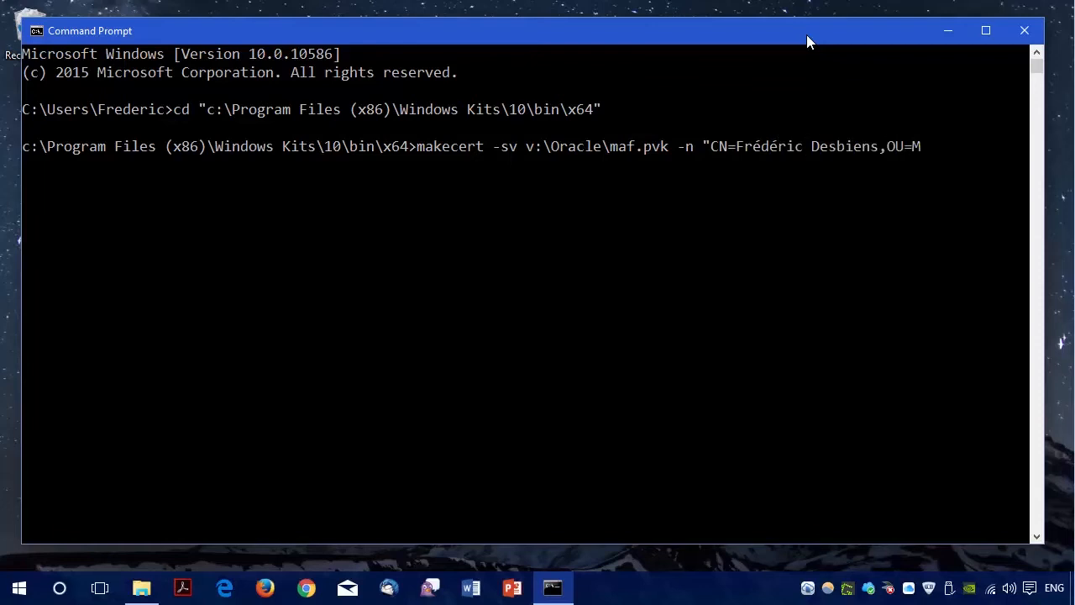
pyautogui.write('CS,')
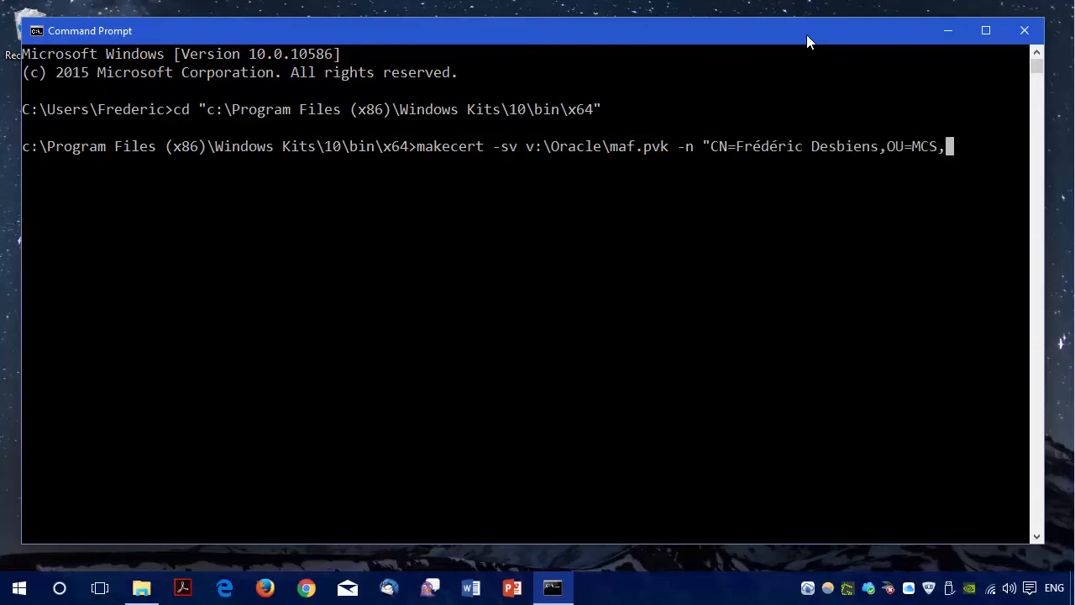
pyautogui.write('O=Or')
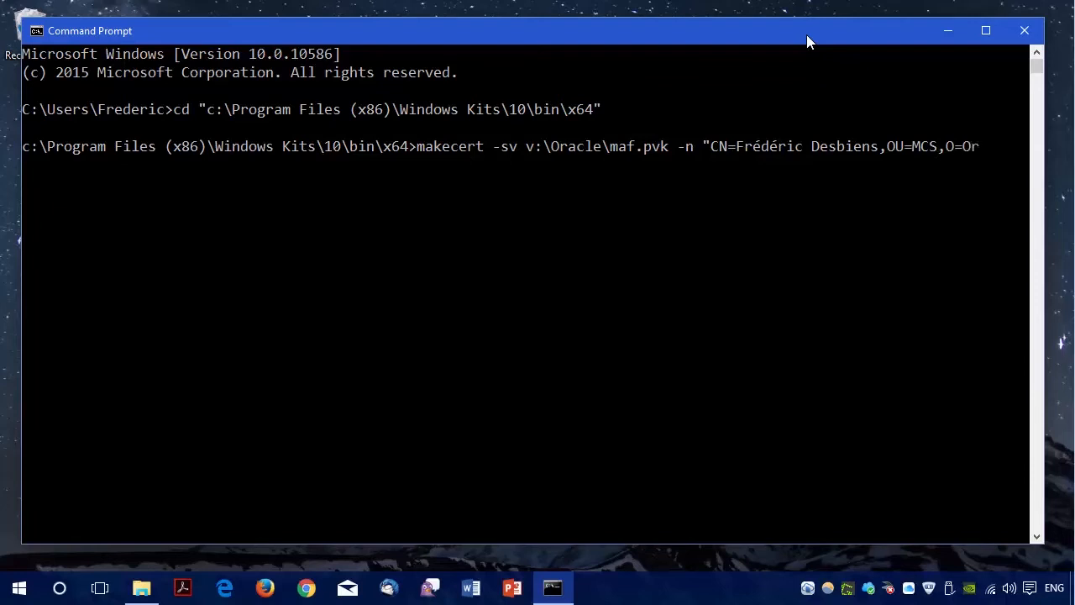
pyautogui.write('acle,C')
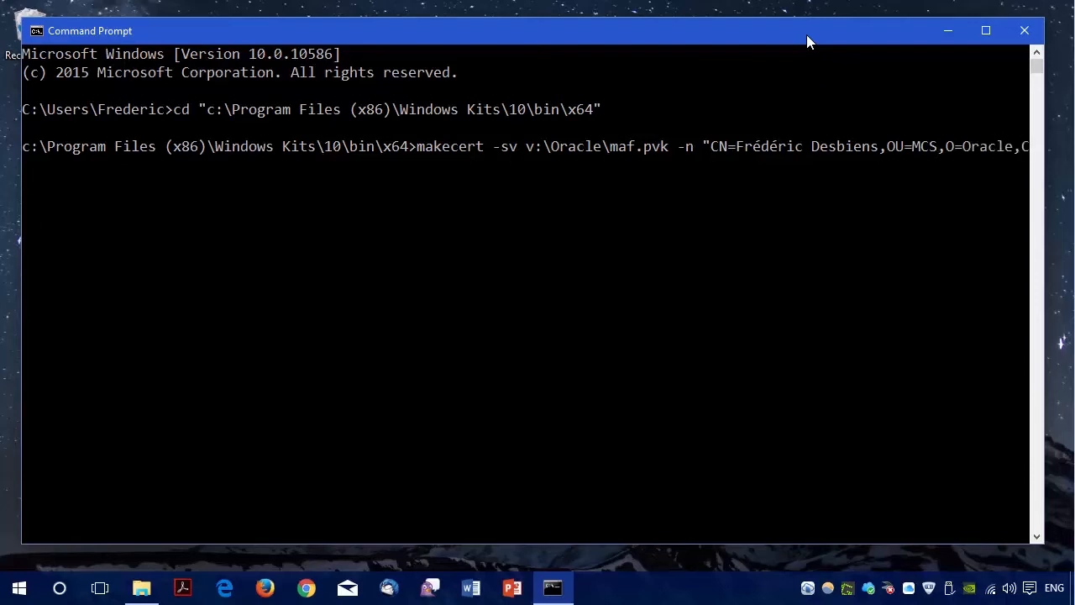
pyautogui.write('=CA"')
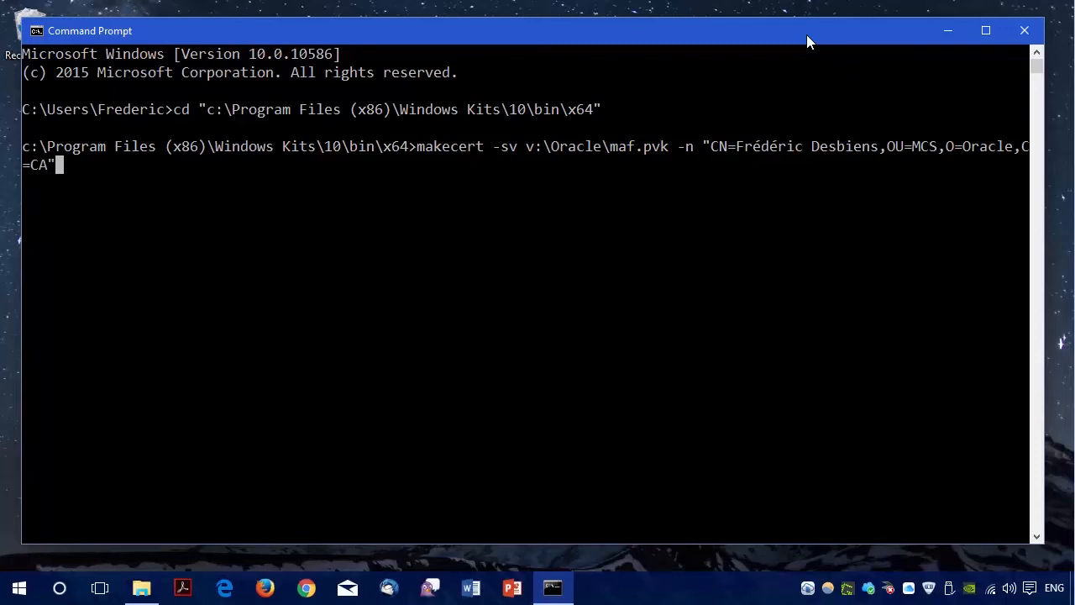
pyautogui.write('-r')
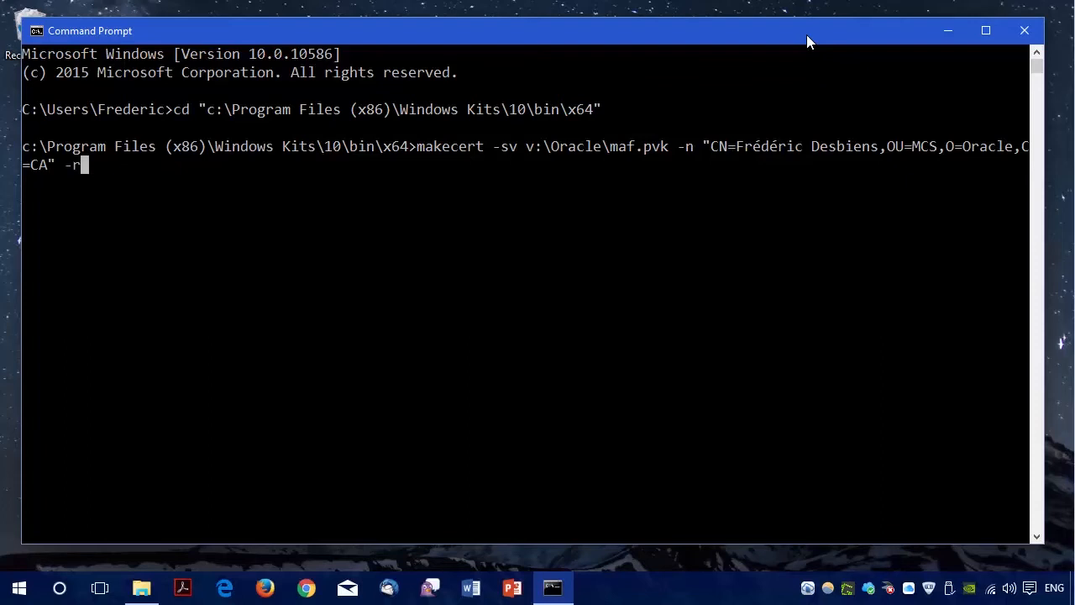
# - Append -h 0 for no subordinate certificates and start the -eku key usage option
pyautogui.write('" "')
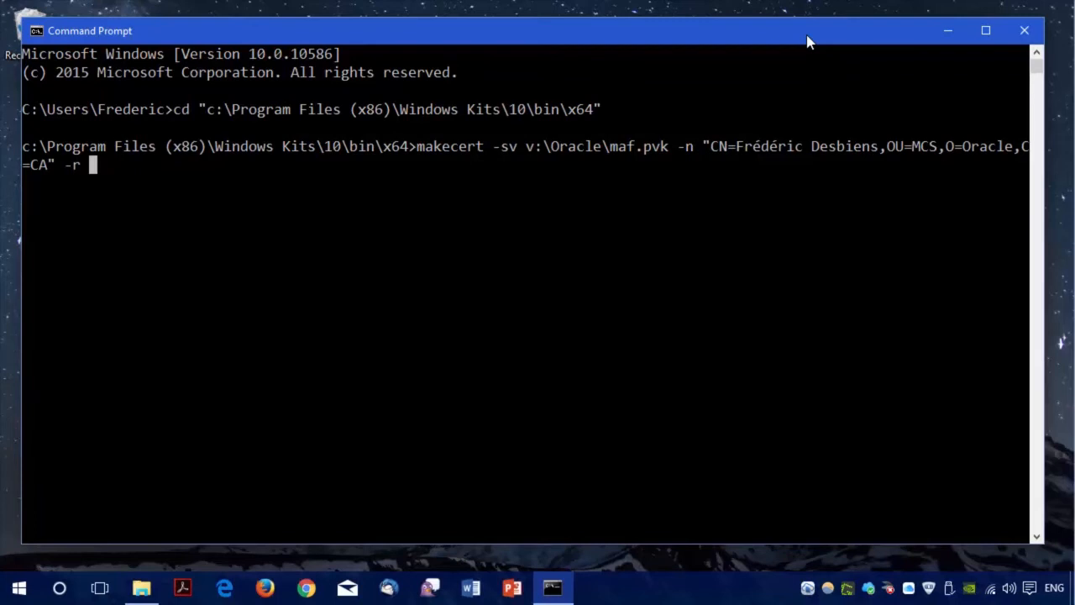
pyautogui.write('-h 0')
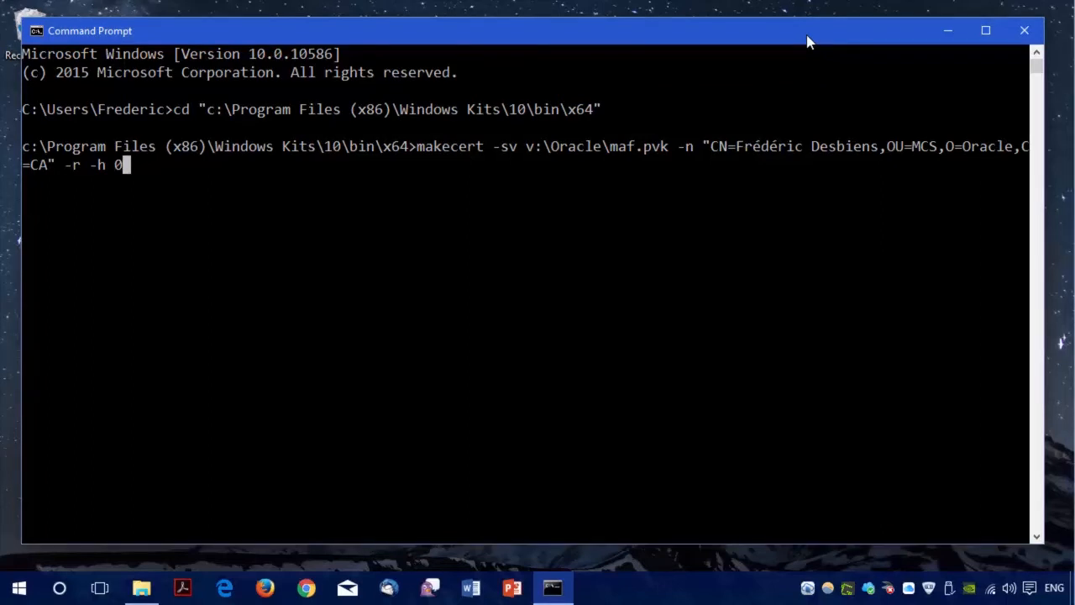
pyautogui.write('-')
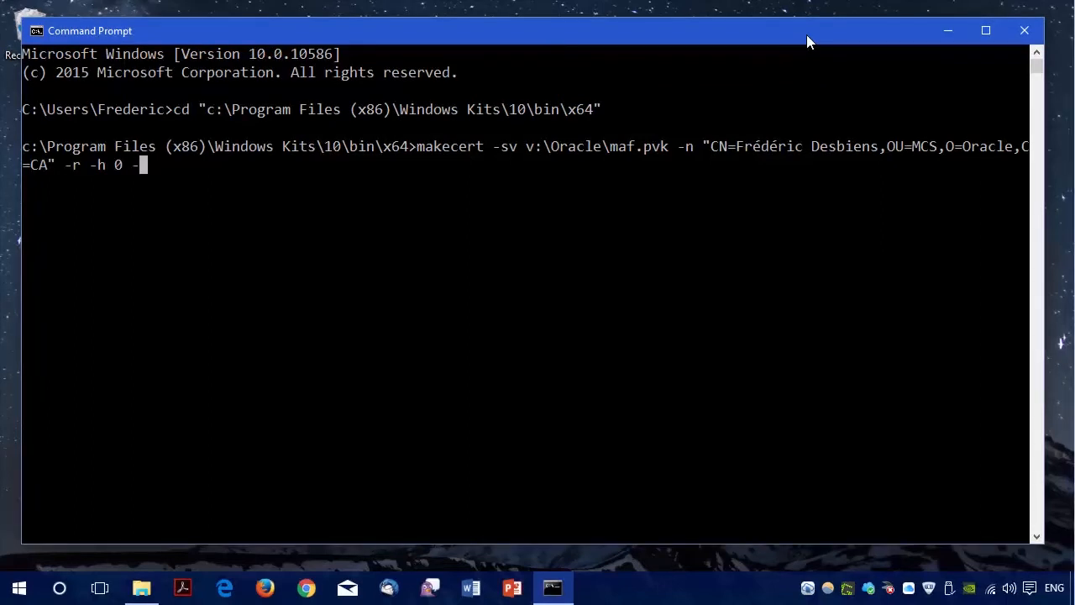
pyautogui.write('eku')
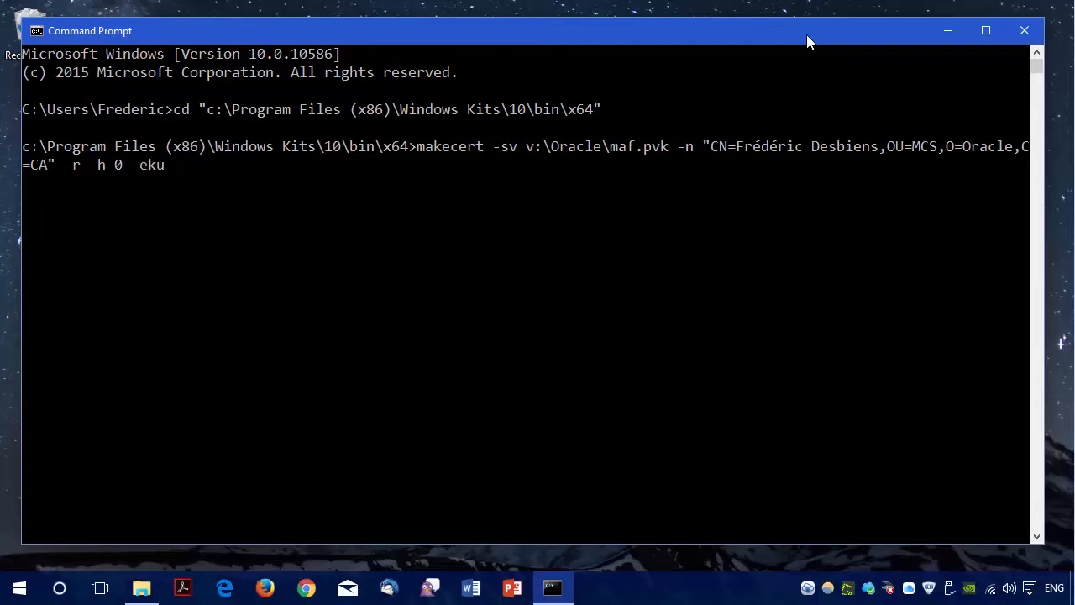
# - Enter the key usage identifiers "1.3.6.1.5.5.7.3.3,1.3.6.1.4.1.311.10.3.13"
pyautogui.write('"')
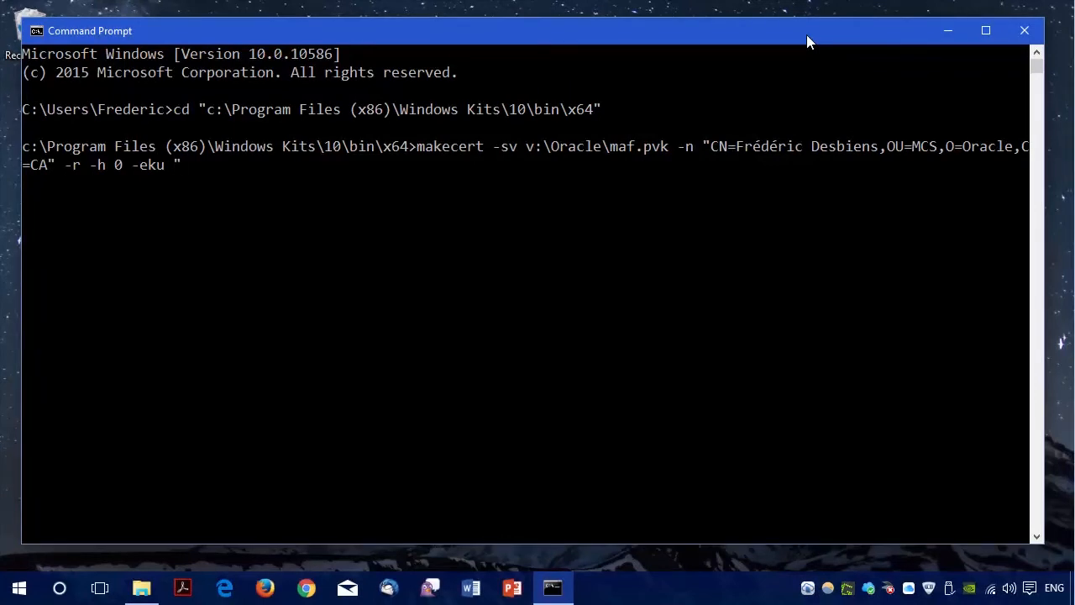
pyautogui.write('1.')
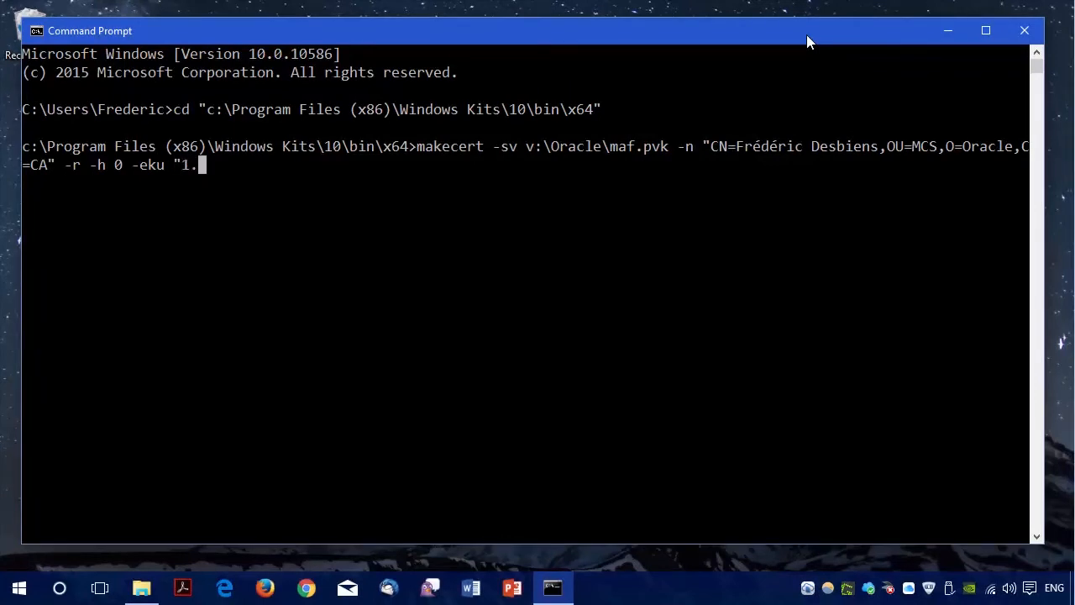
pyautogui.write('3.6.1')
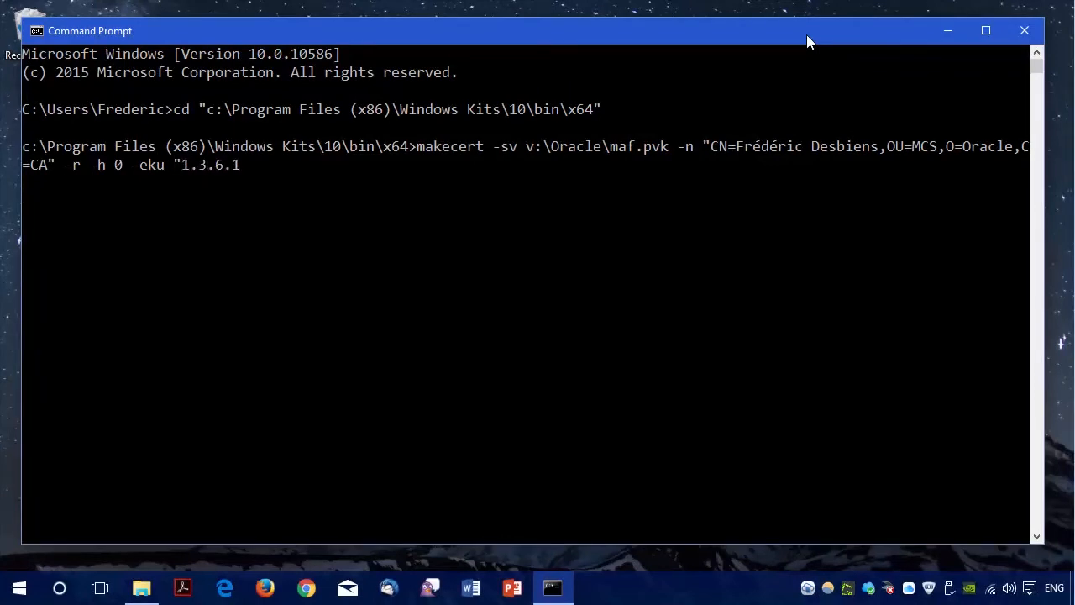
pyautogui.write('.5.5')
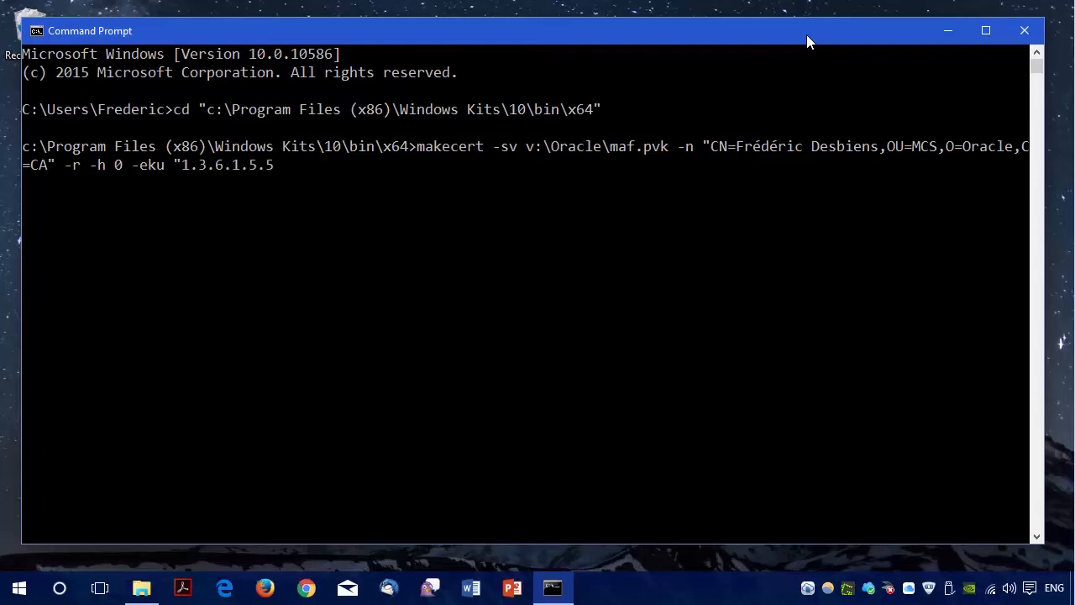
pyautogui.write('.7.3')
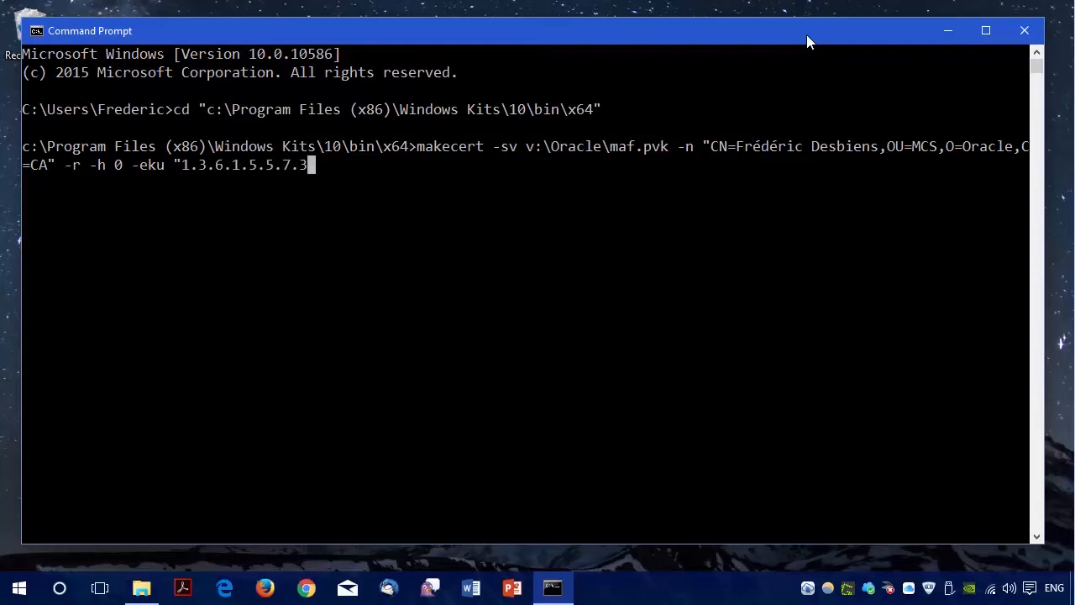
pyautogui.write('.3')
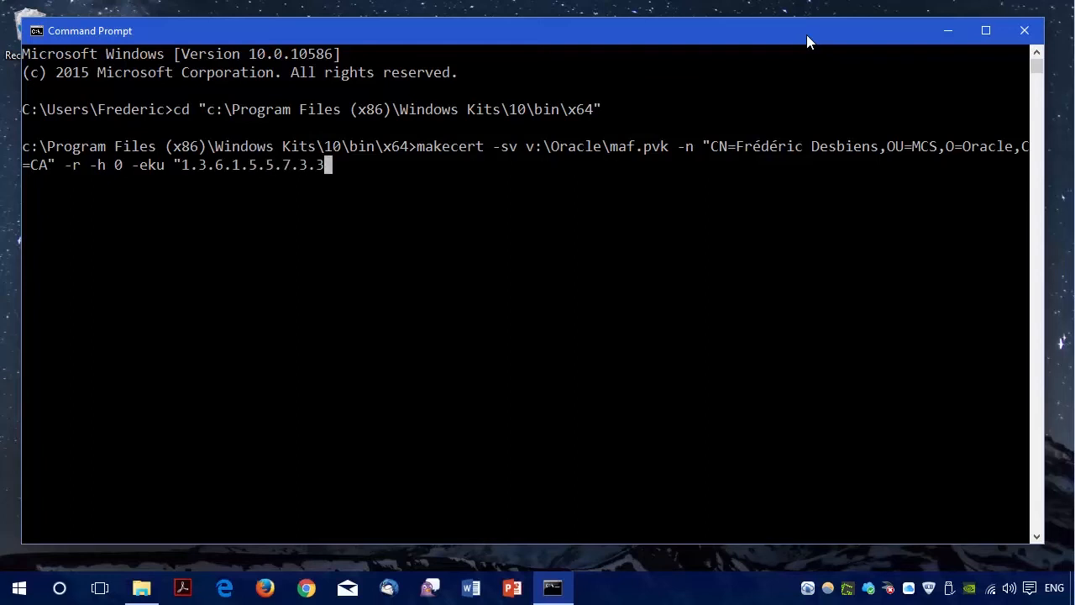
pyautogui.write(',')
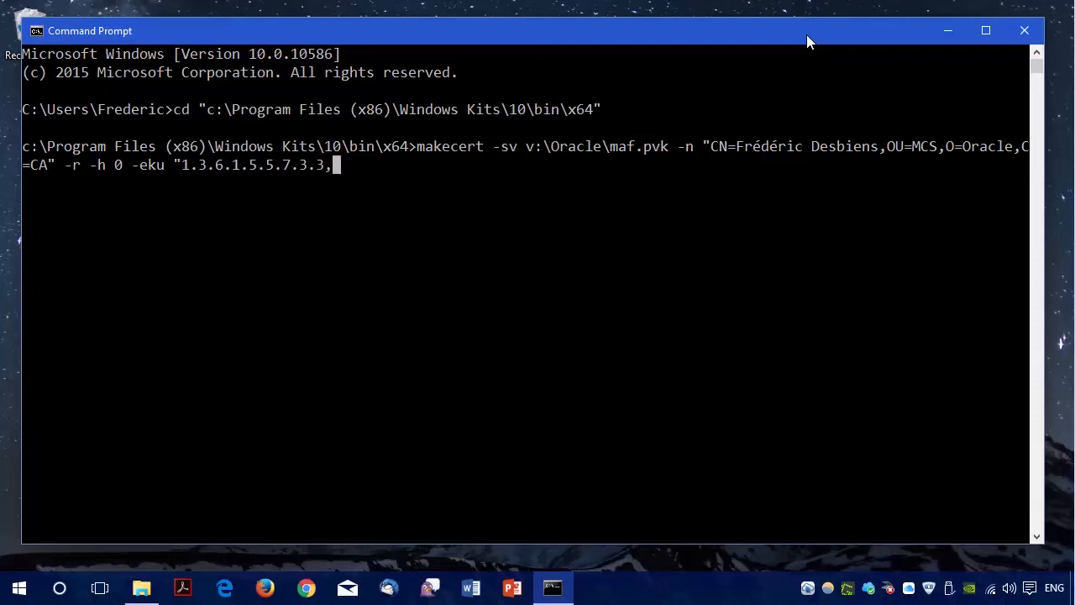
pyautogui.write('1.3.6.')
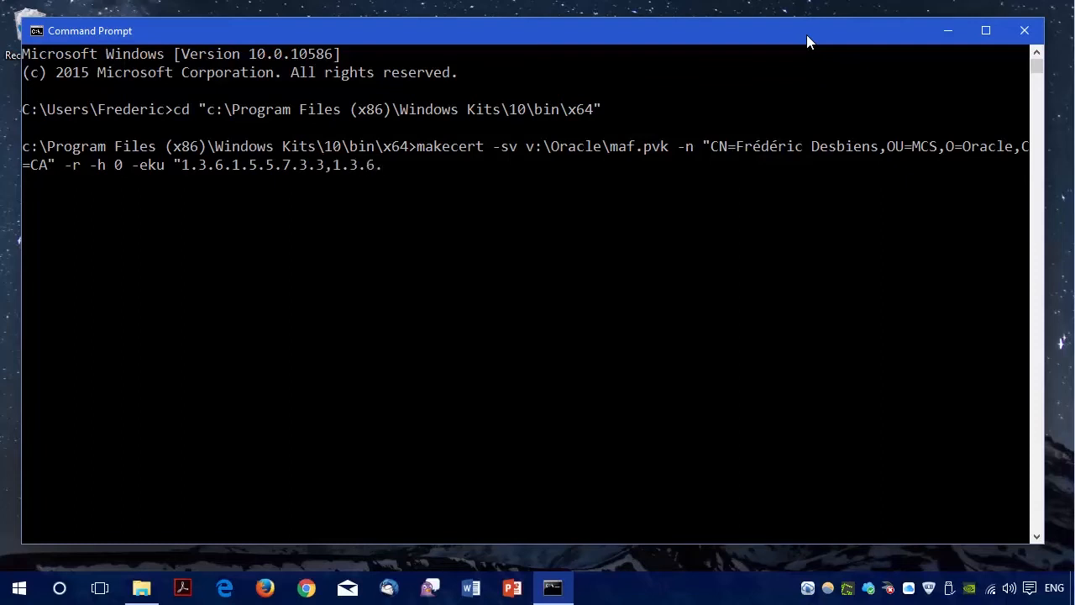
pyautogui.write('1.4.1')
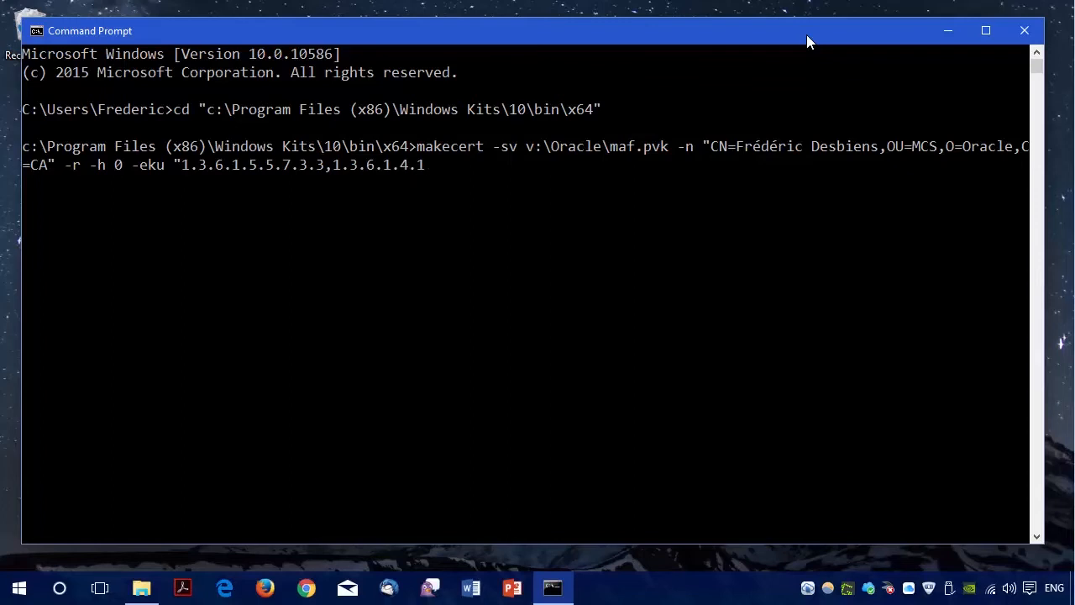
pyautogui.write('.311.10')
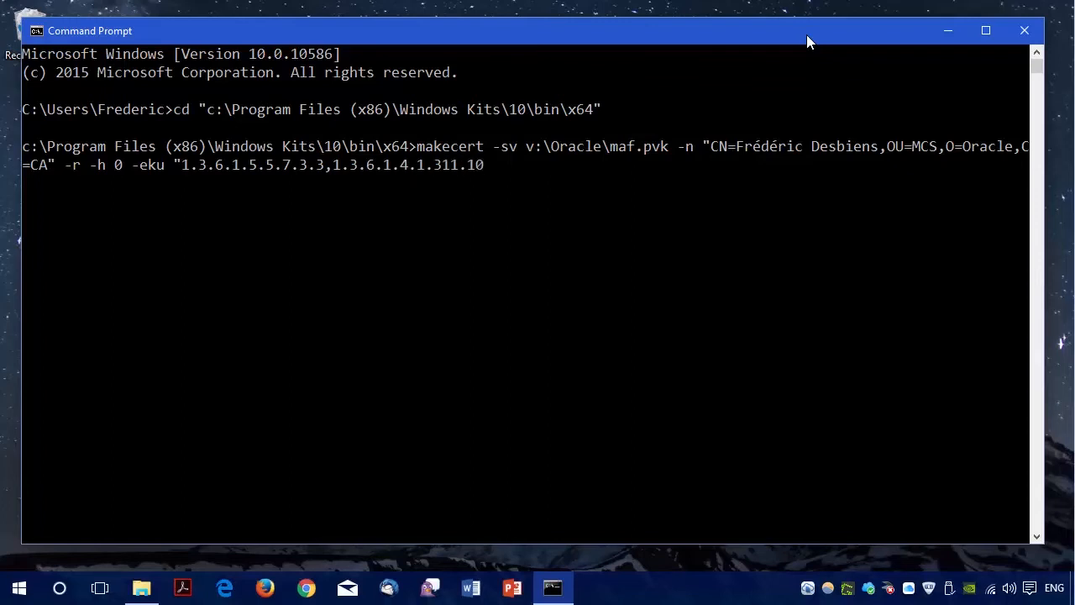
pyautogui.write('.3.13')
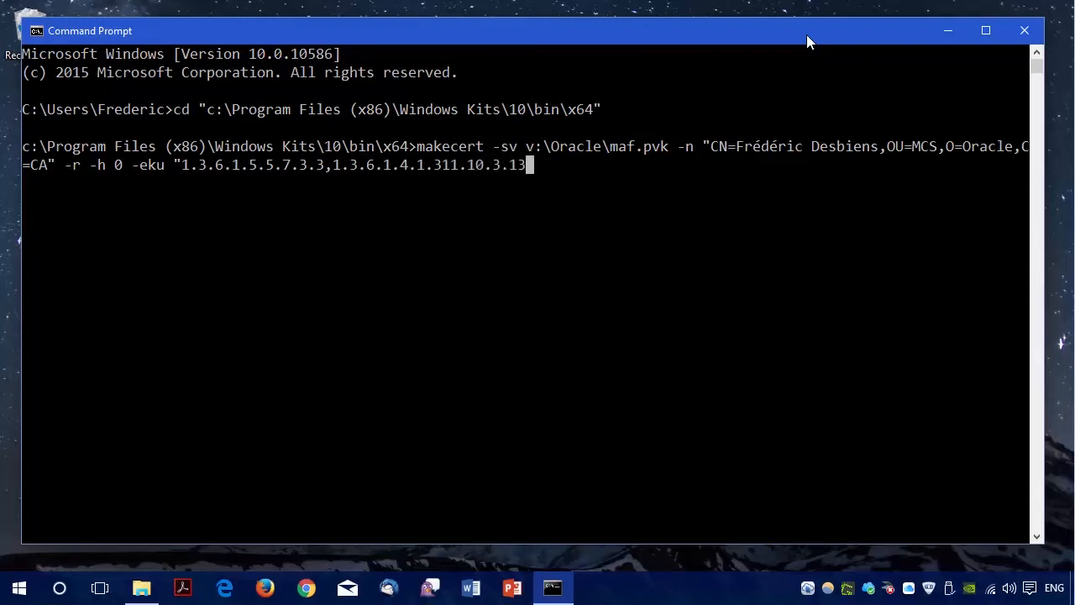
pyautogui.write('"')
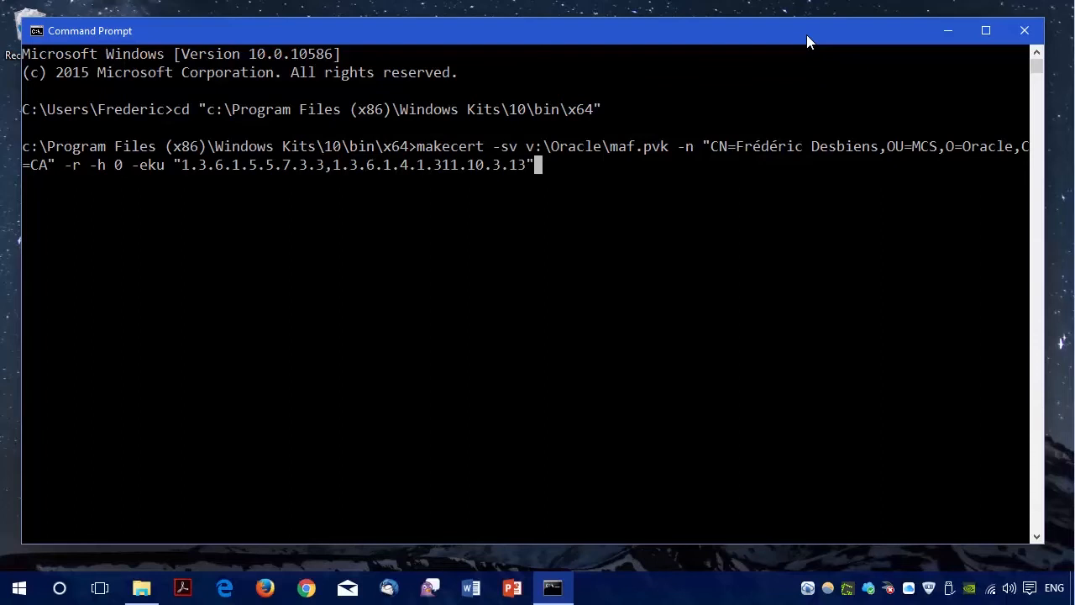
# - Give v:\Oracle\maf.cer as the certificate output file and run the command
pyautogui.write('v:')
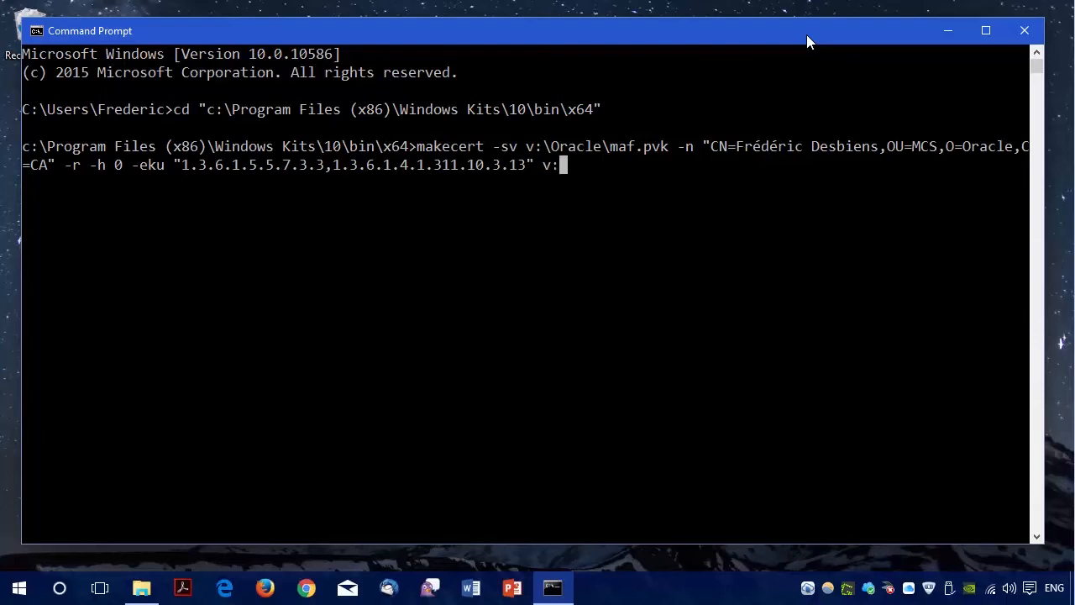
pyautogui.write('Ora')
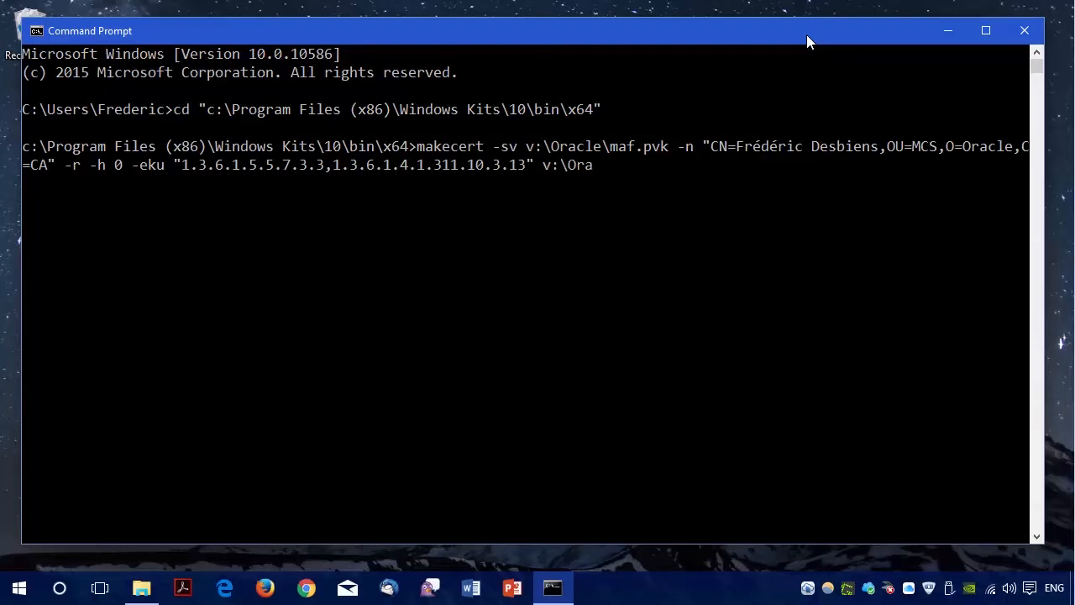
pyautogui.write('cle')
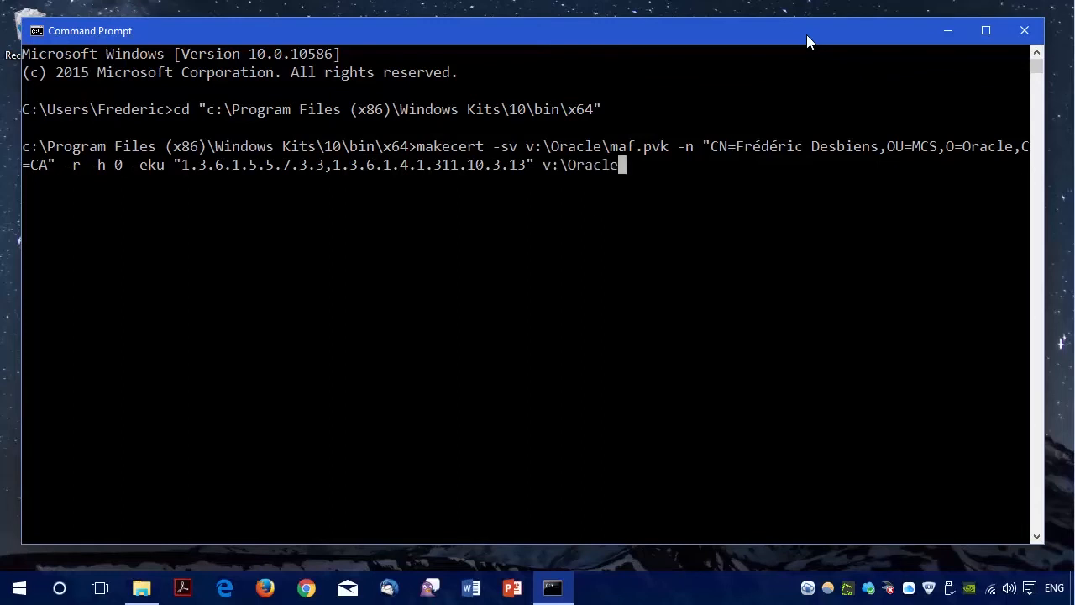
pyautogui.write('\\')
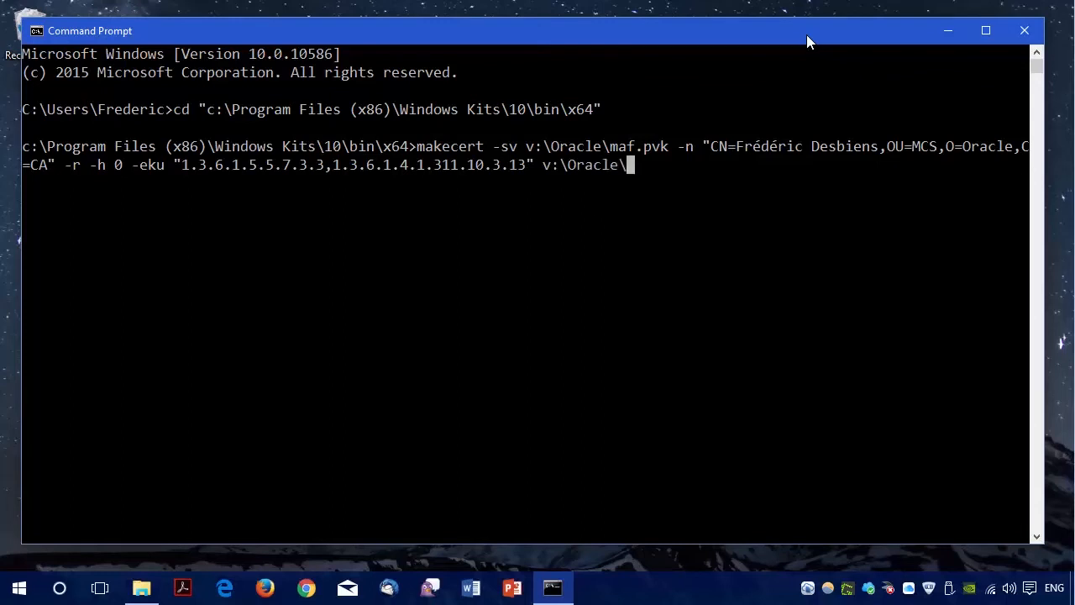
pyautogui.write('maf.cer')
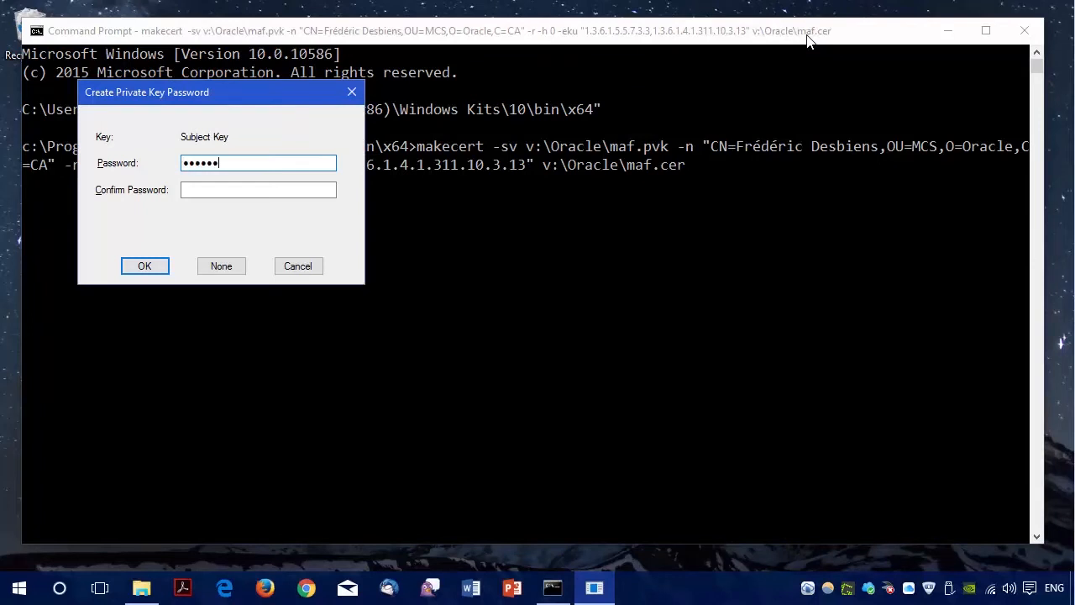
# - Set the private key password and re-enter it so makecert reports Succeeded
pyautogui.write('•••••')
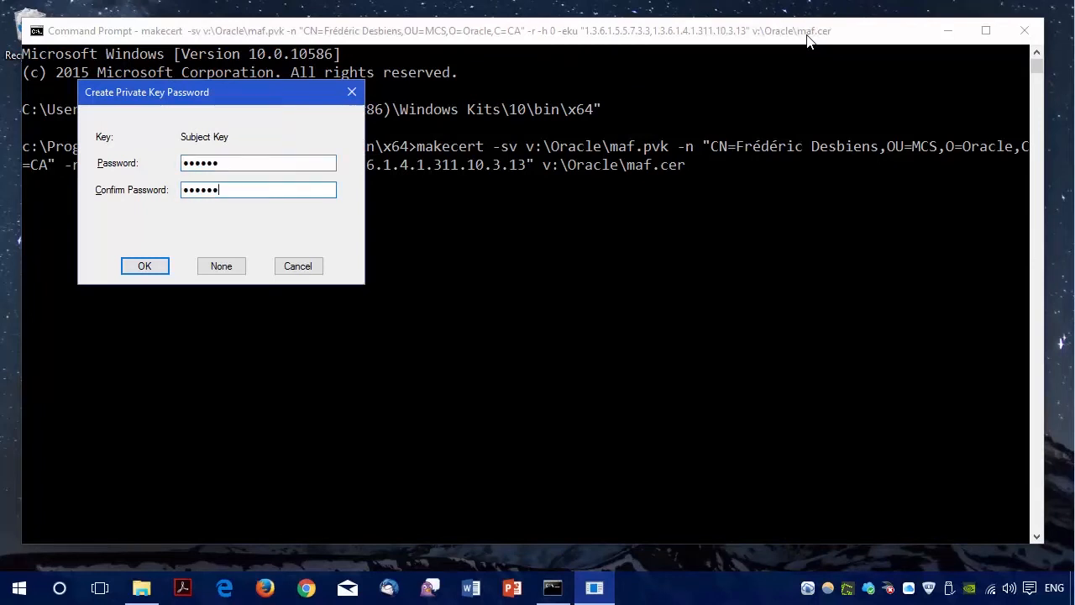
pyautogui.click(144, 265)
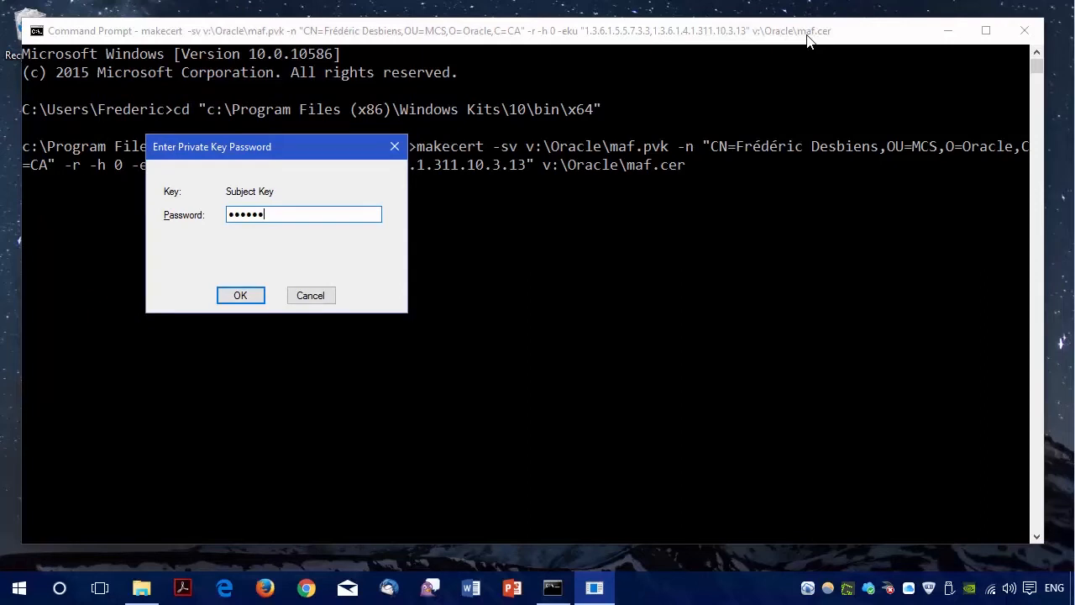
pyautogui.click(240, 295)
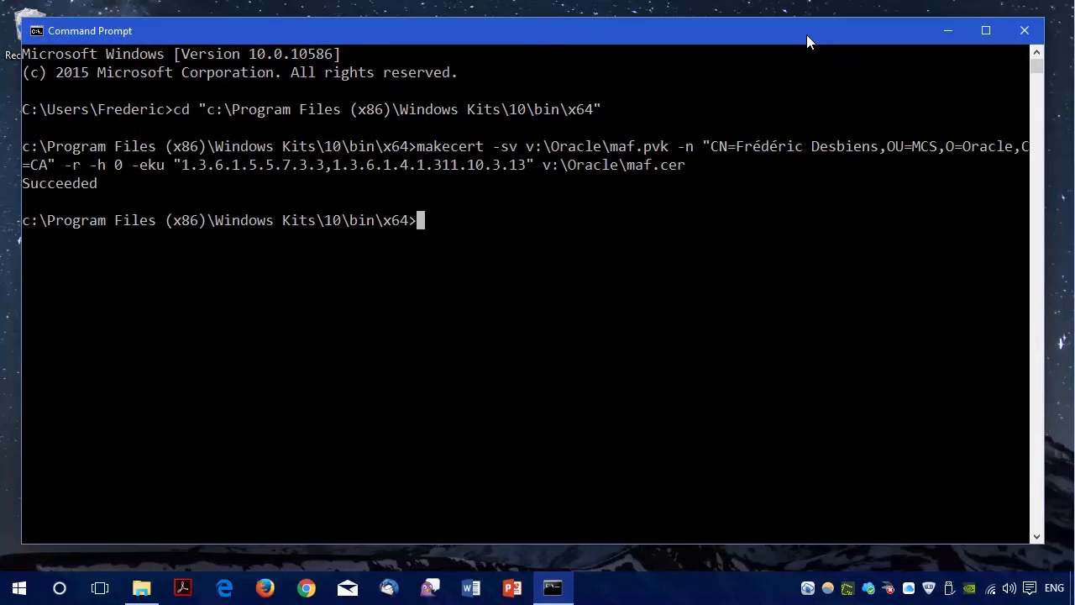
# - Compose pvk2pfx with -pvk v:\Oracle\maf.pvk and -spc v:\Oracle\maf.cer as inputs
pyautogui.write('p')
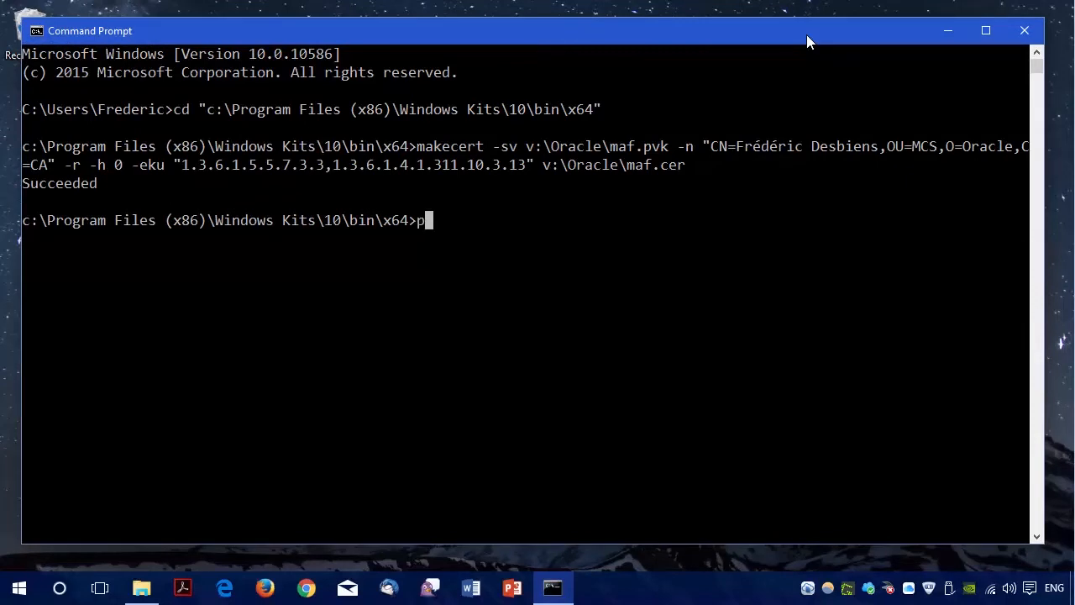
pyautogui.write('vk')
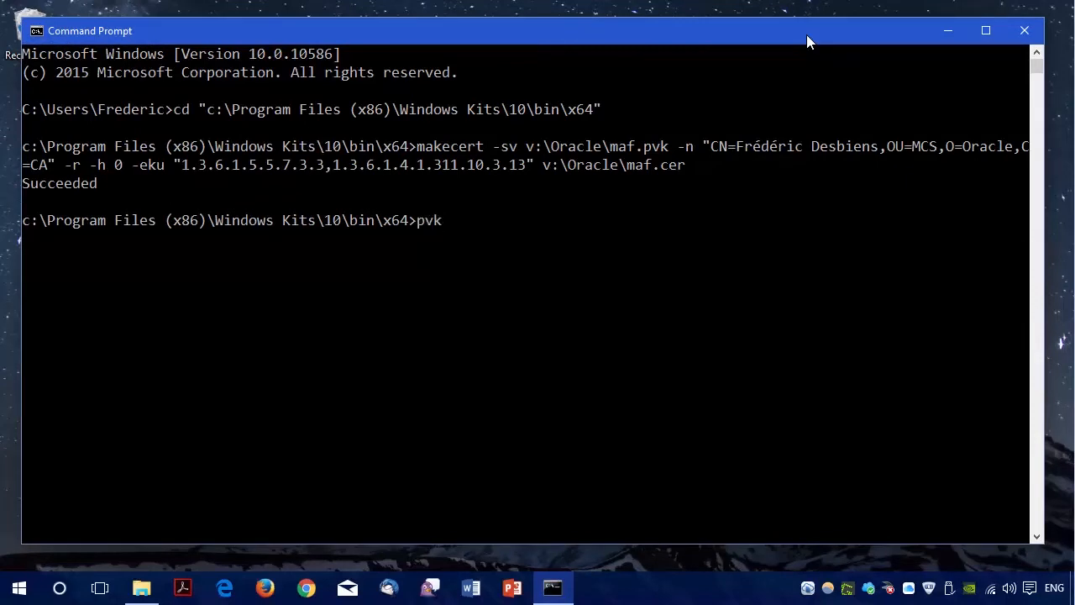
pyautogui.write('2pfx -pvk v:')
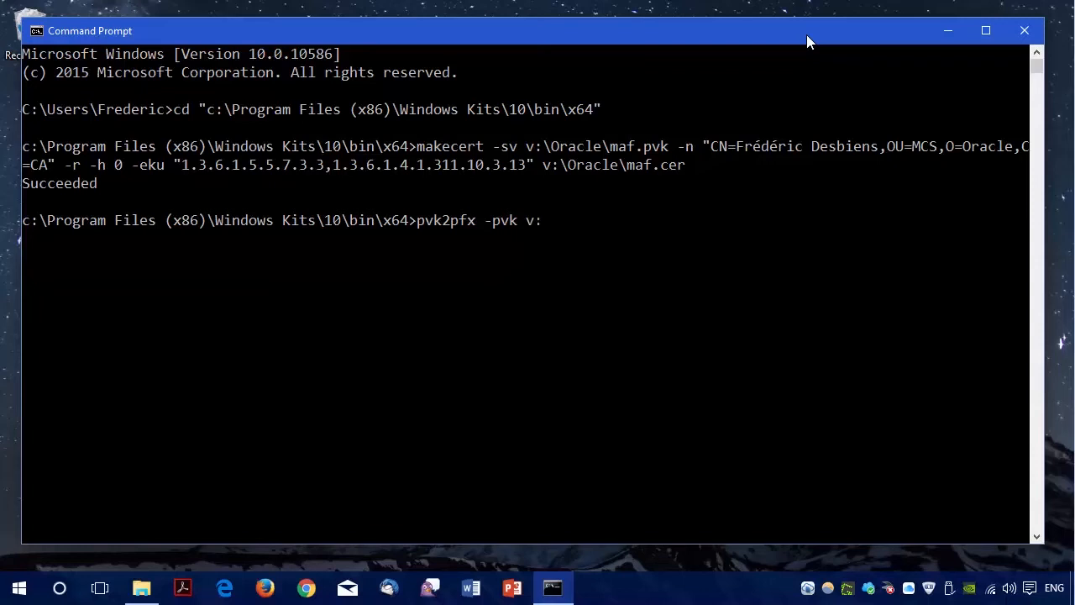
pyautogui.write('\\')
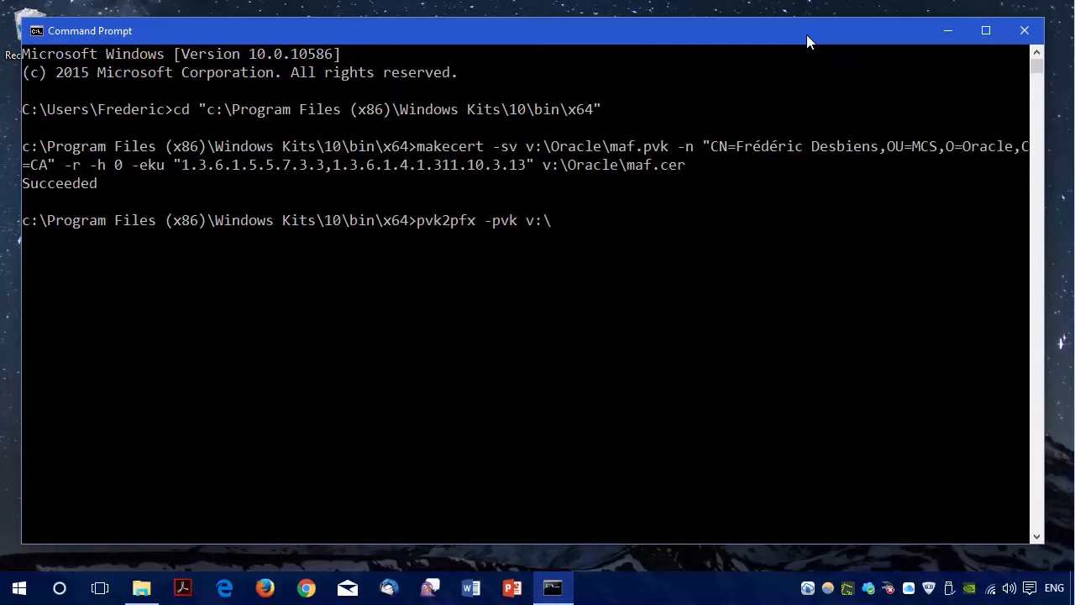
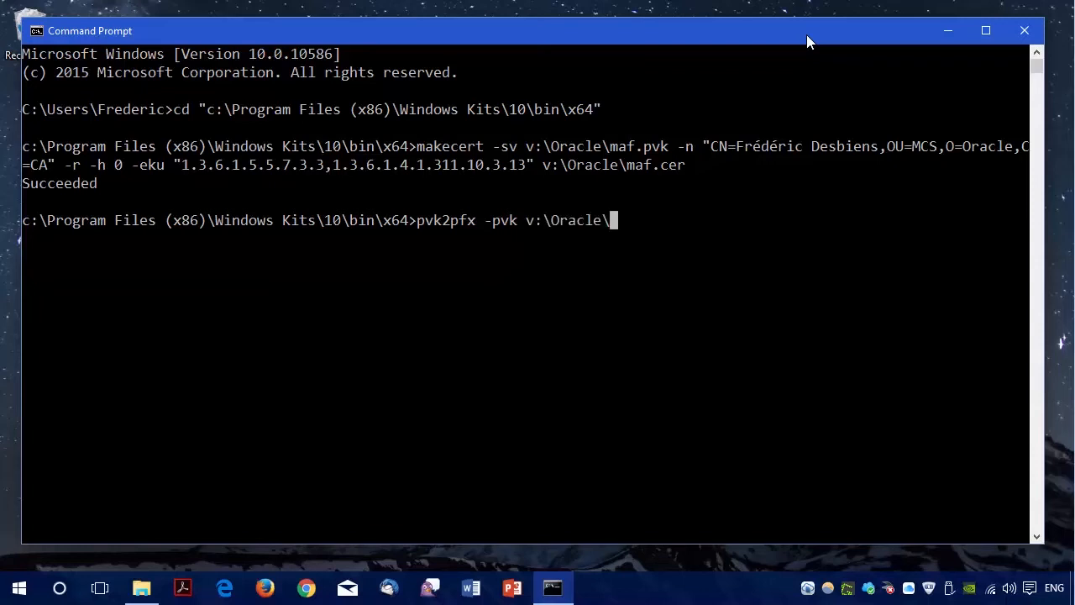
pyautogui.write('maf.')
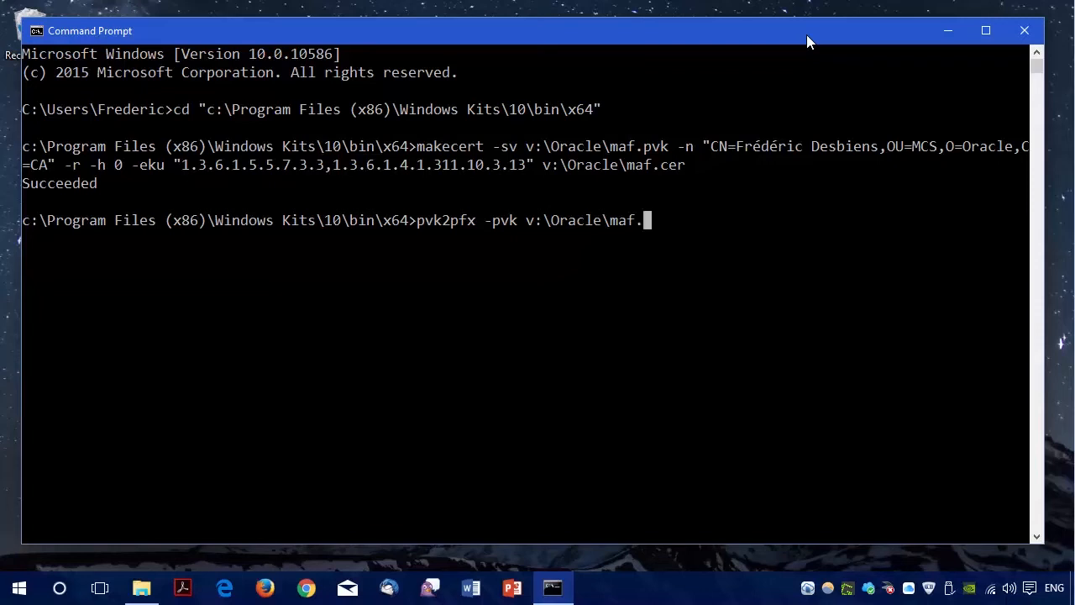
pyautogui.write('pvk')
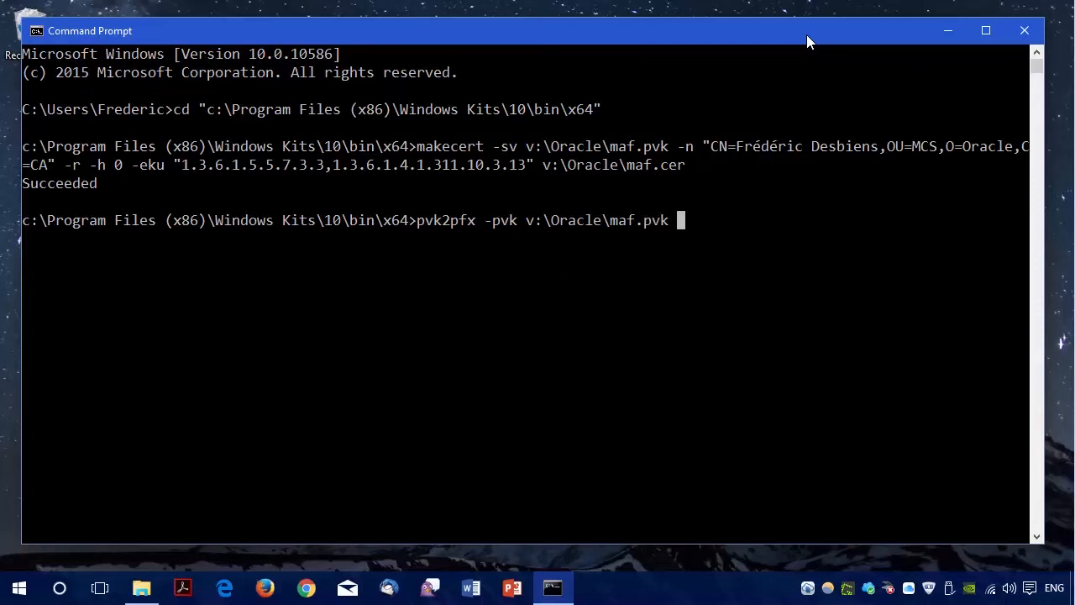
pyautogui.write('-spc v')
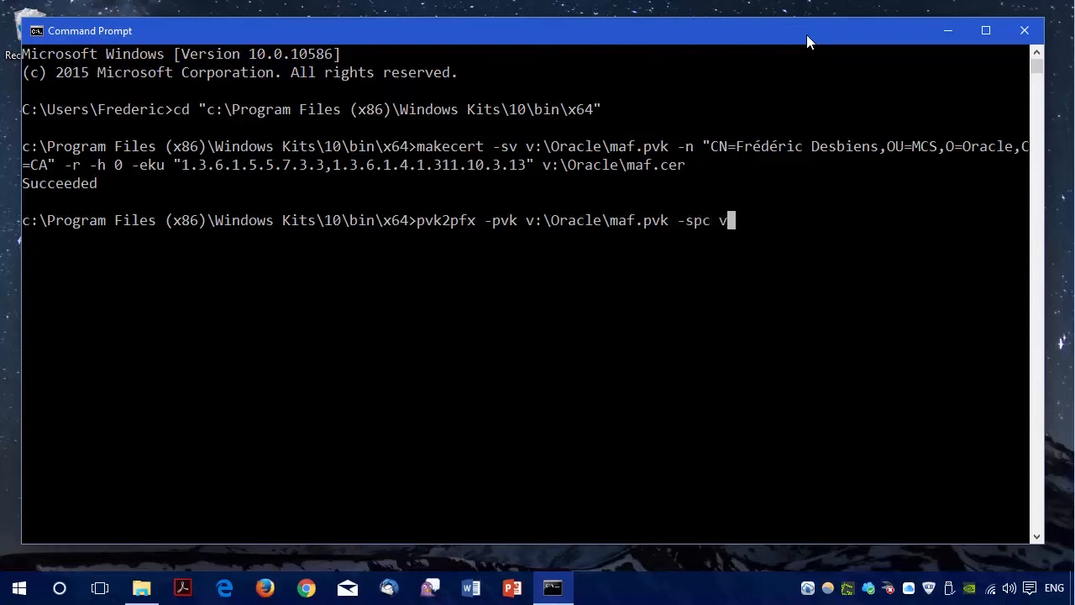
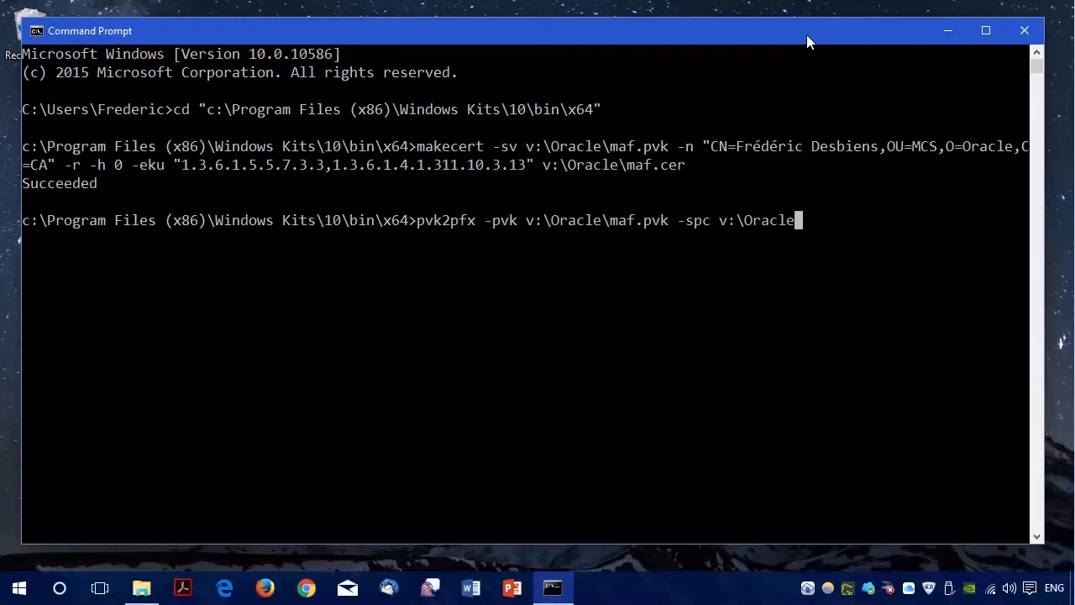
pyautogui.write('maf.')
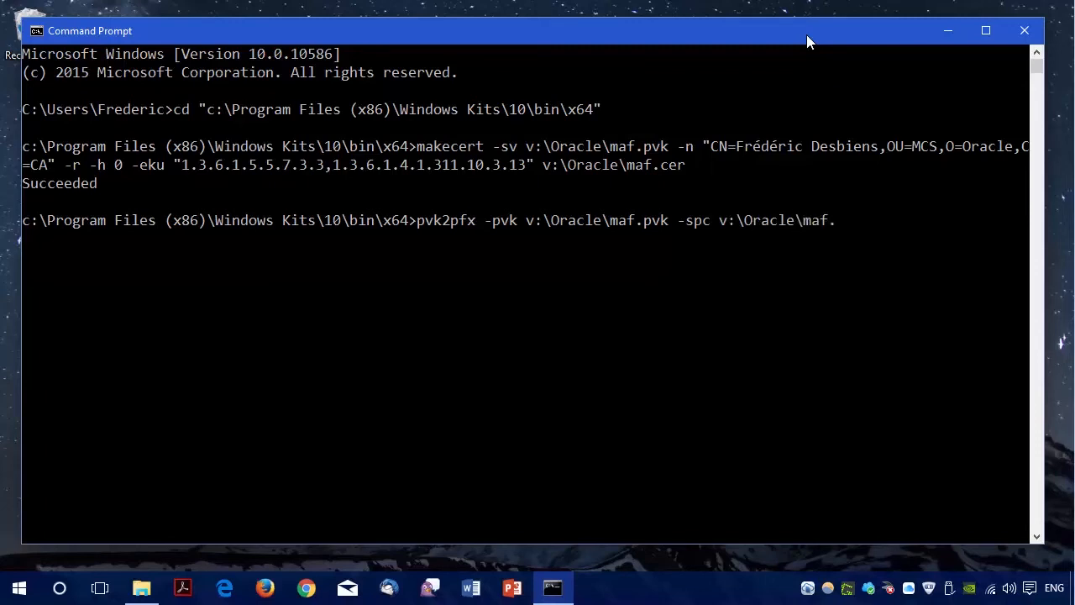
pyautogui.write('cer')
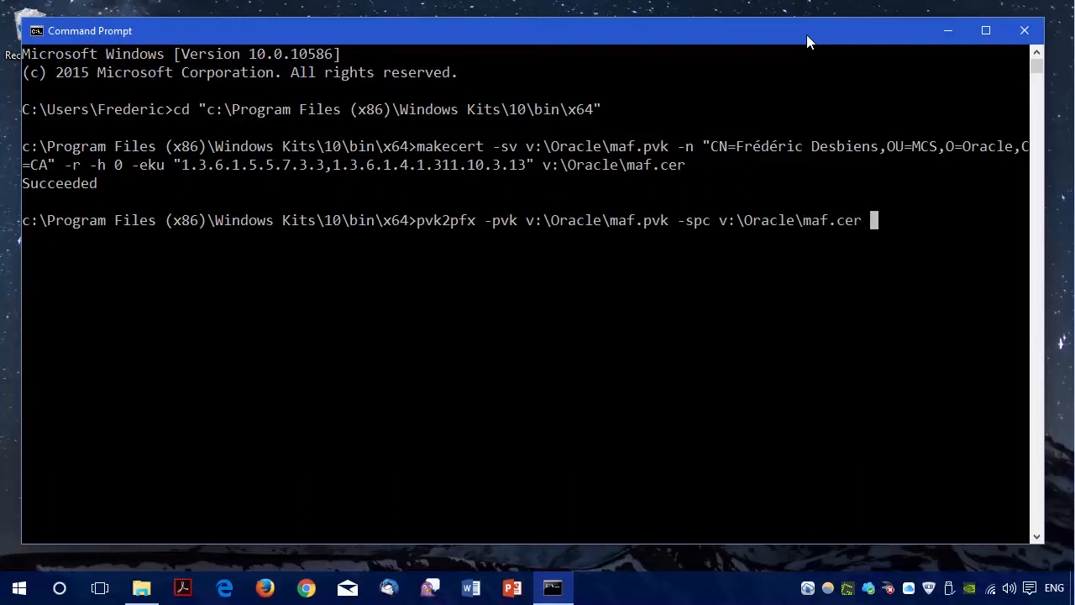
pyautogui.write('-pfx')
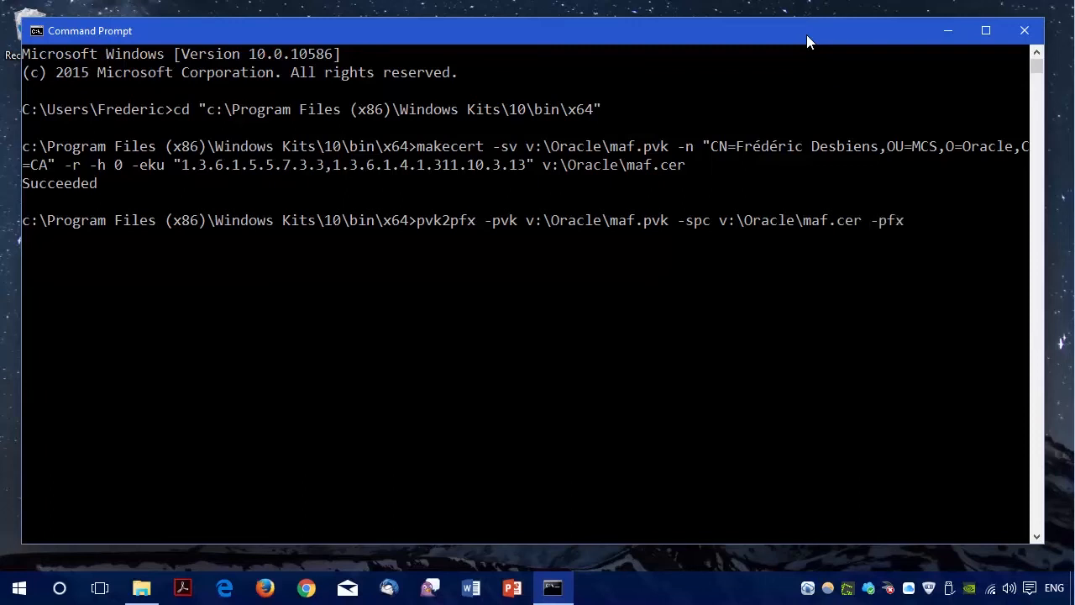
pyautogui.write('v:\\')
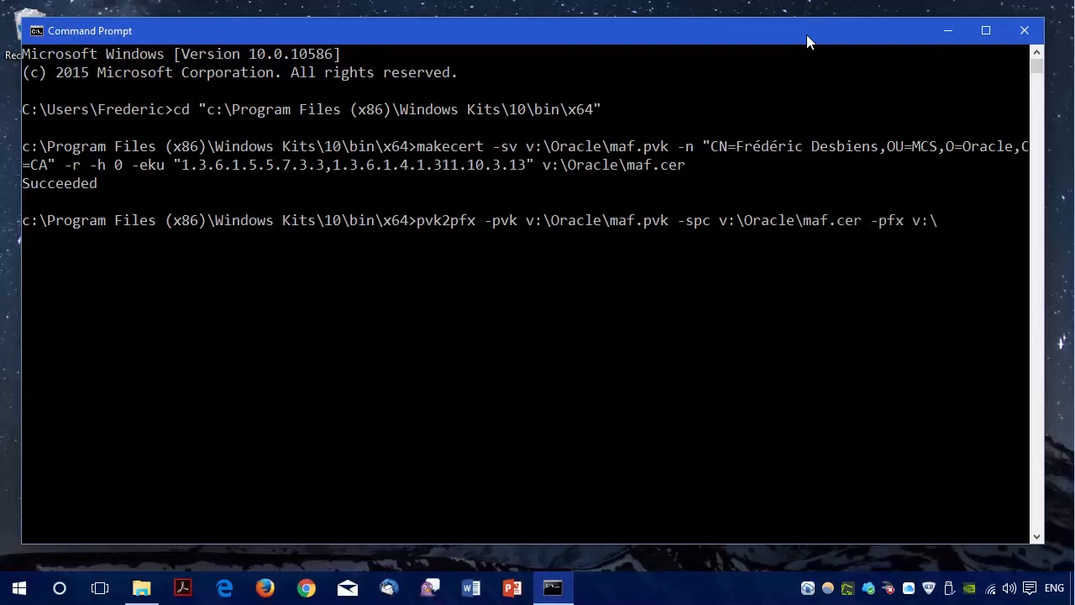
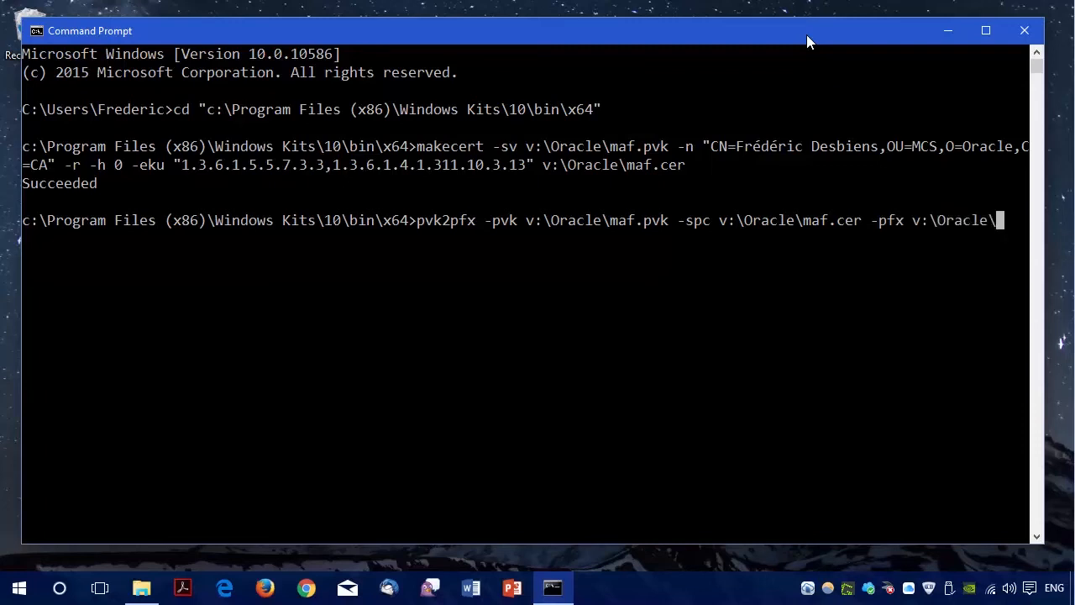
pyautogui.write('MAF')
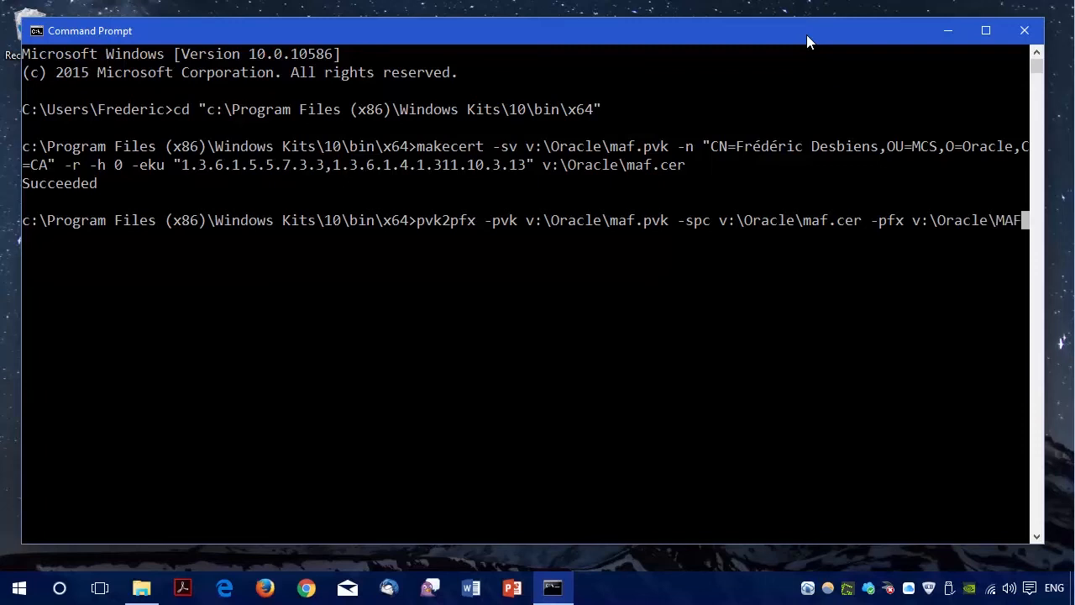
pyautogui.write('fd')
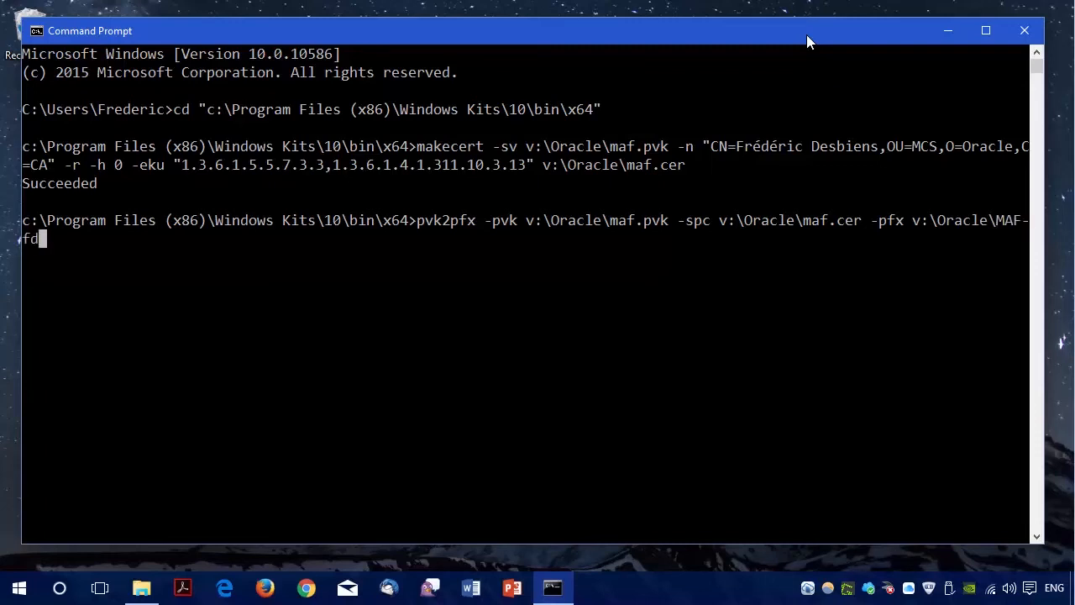
pyautogui.write('.pfx')
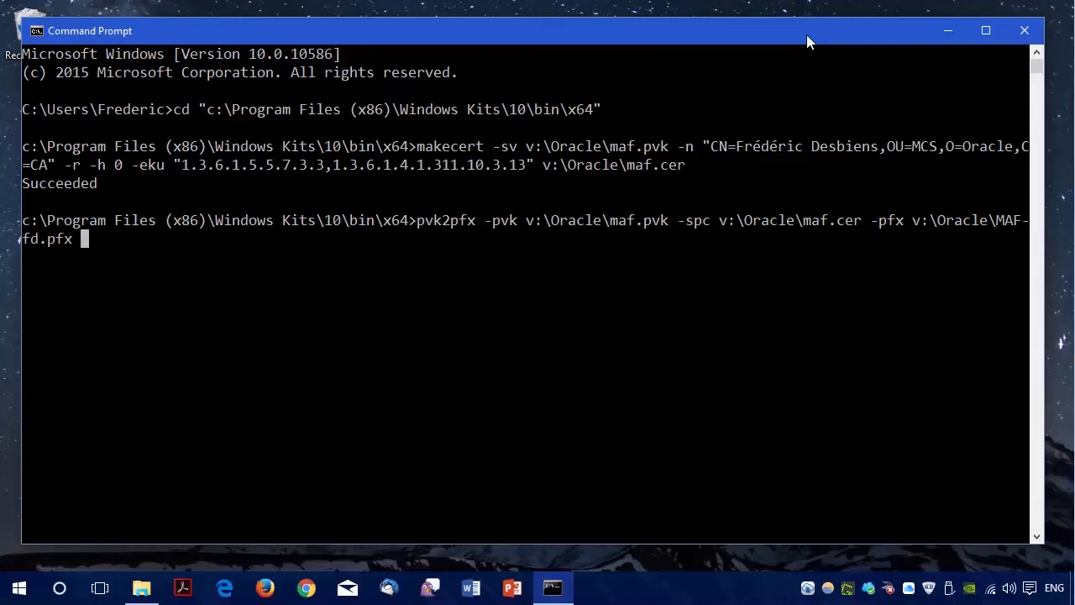
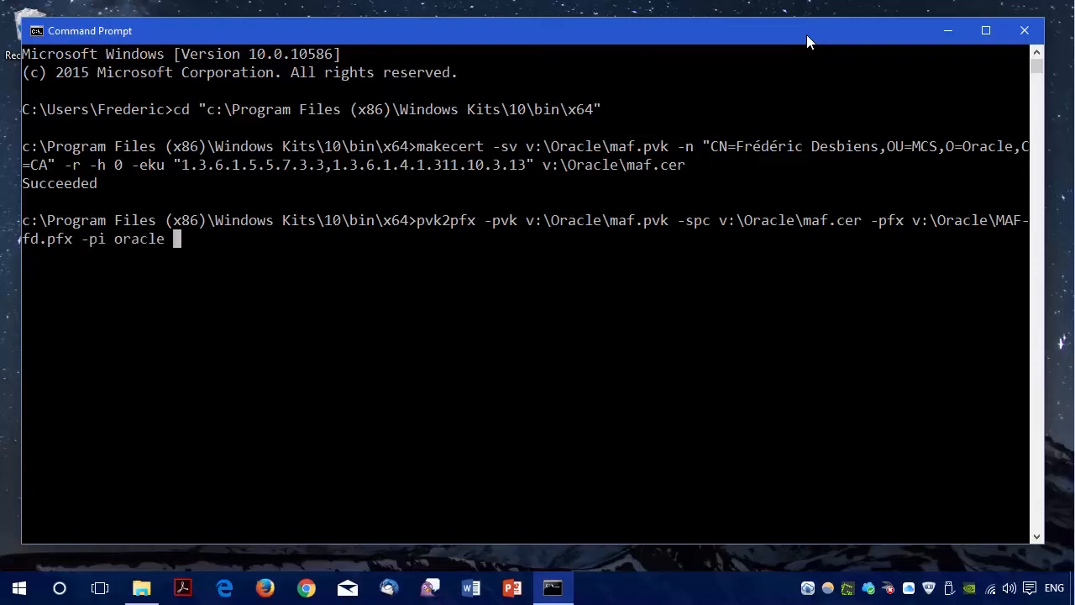
pyautogui.write('-po')
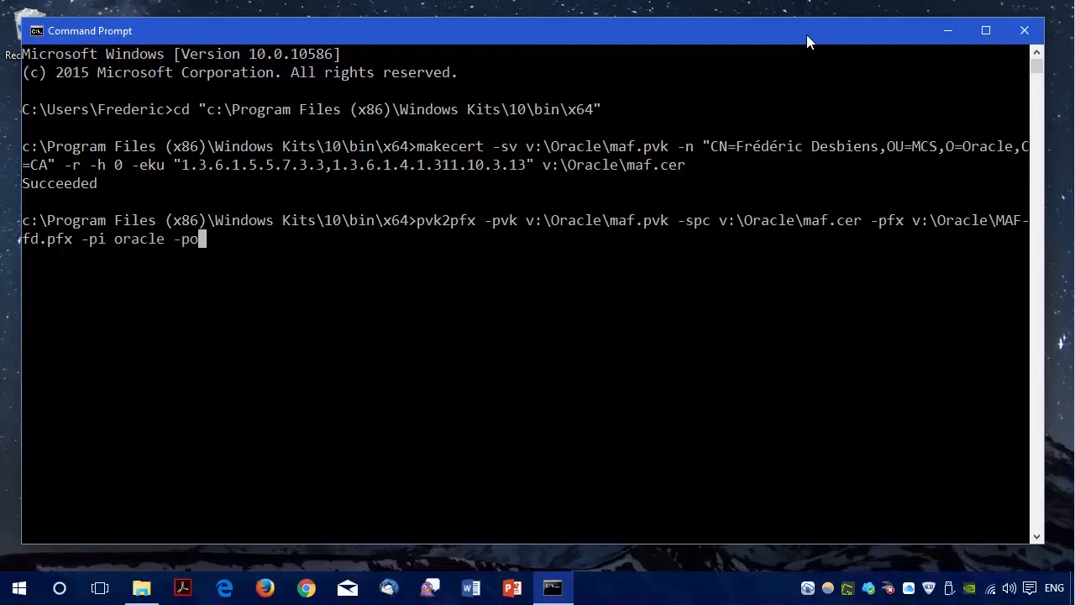
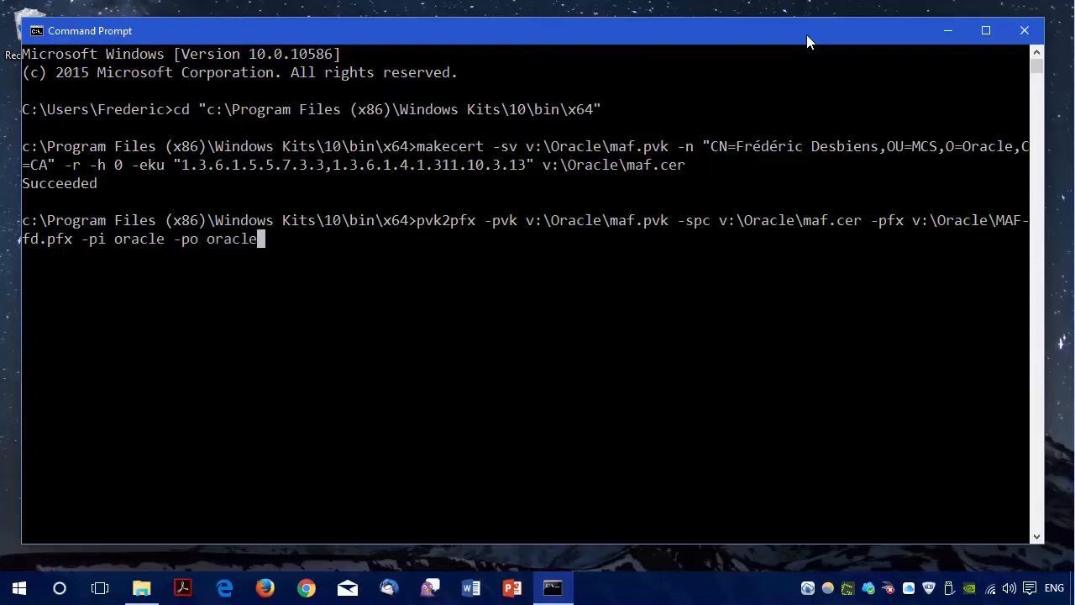
pyautogui.press('enter')
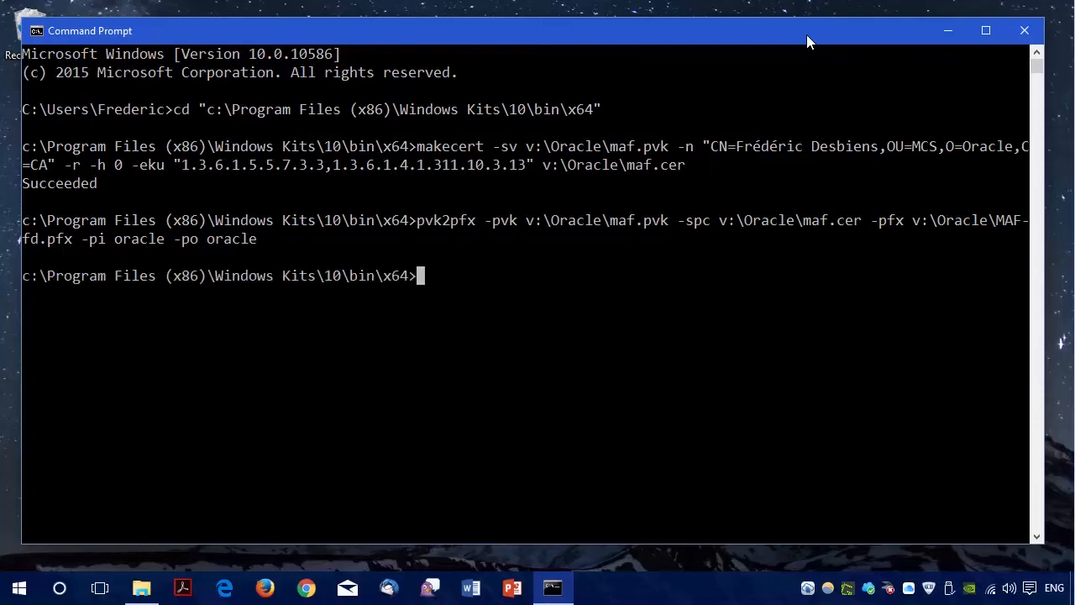
# - Exit the Command Prompt, revealing the V:\Oracle folder with maf.cer, maf.pvk and MAF-fd.pfx
pyautogui.write('exit')
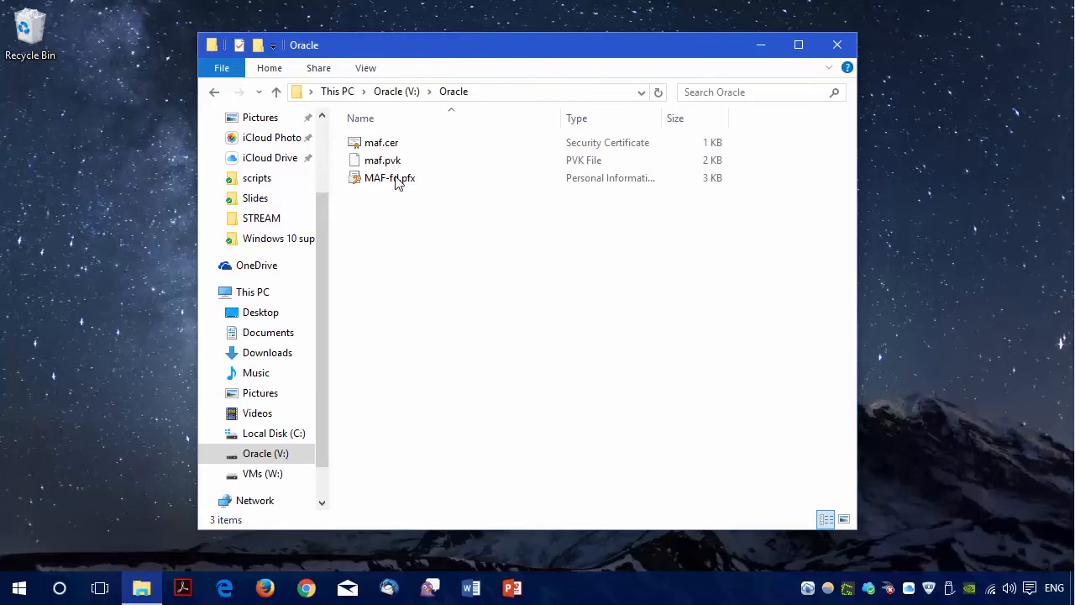
# - Launch the Certificate Import Wizard on MAF-fd.pfx and continue for the Current User
pyautogui.doubleClick(390, 179)
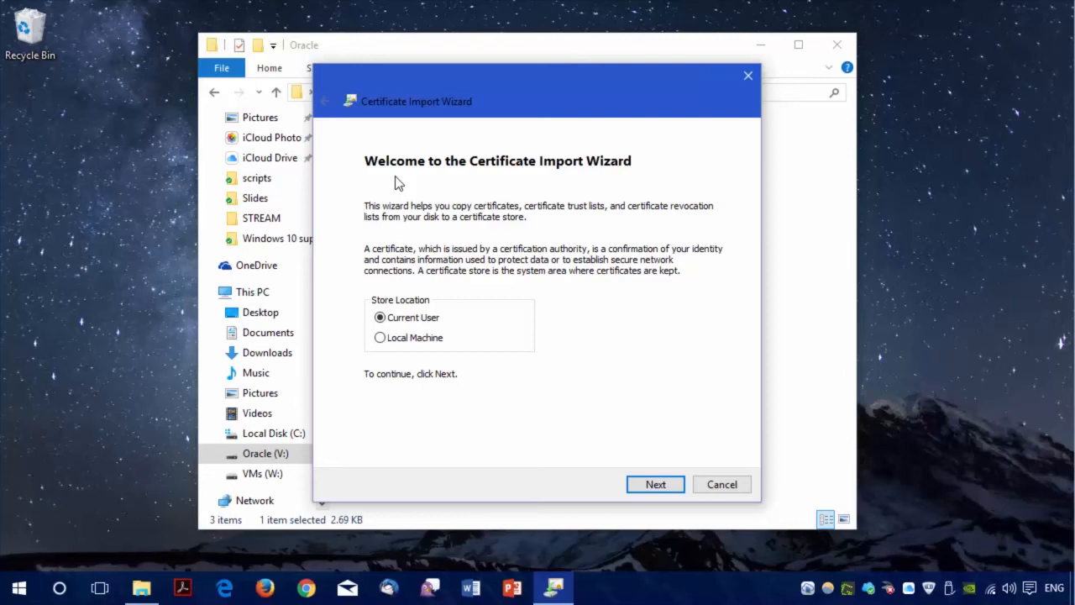
pyautogui.click(656, 484)
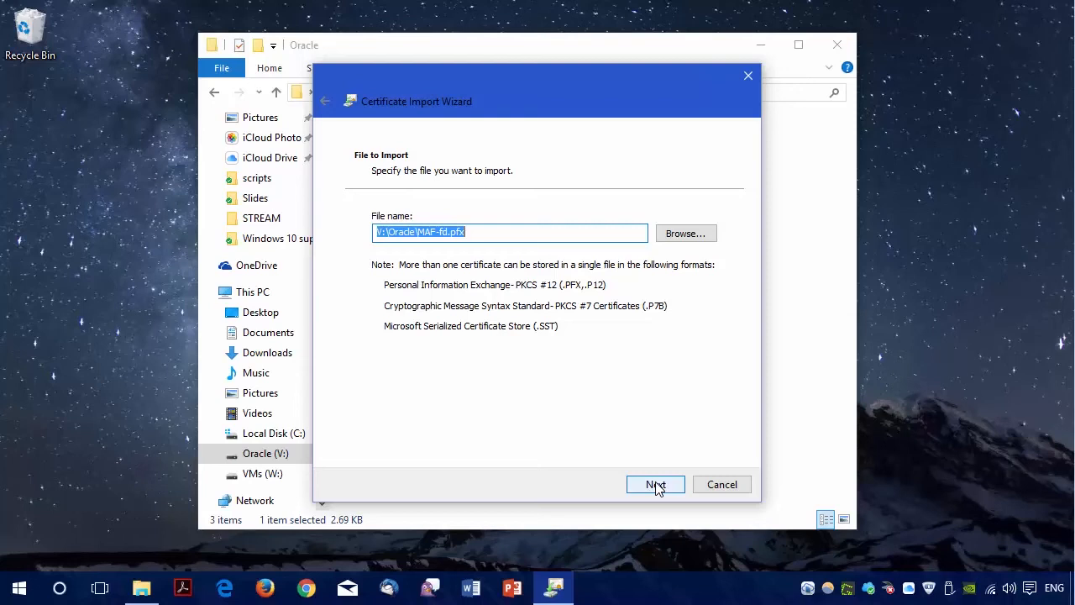
# - Accept MAF-fd.pfx as the import file and submit its private key password
pyautogui.click(655, 484)
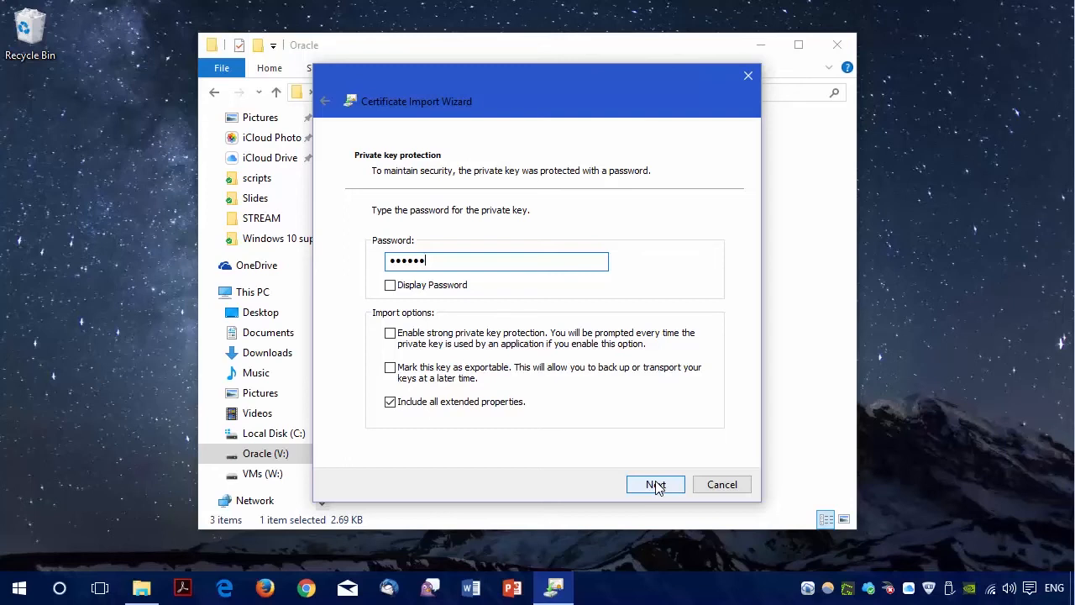
pyautogui.click(655, 484)
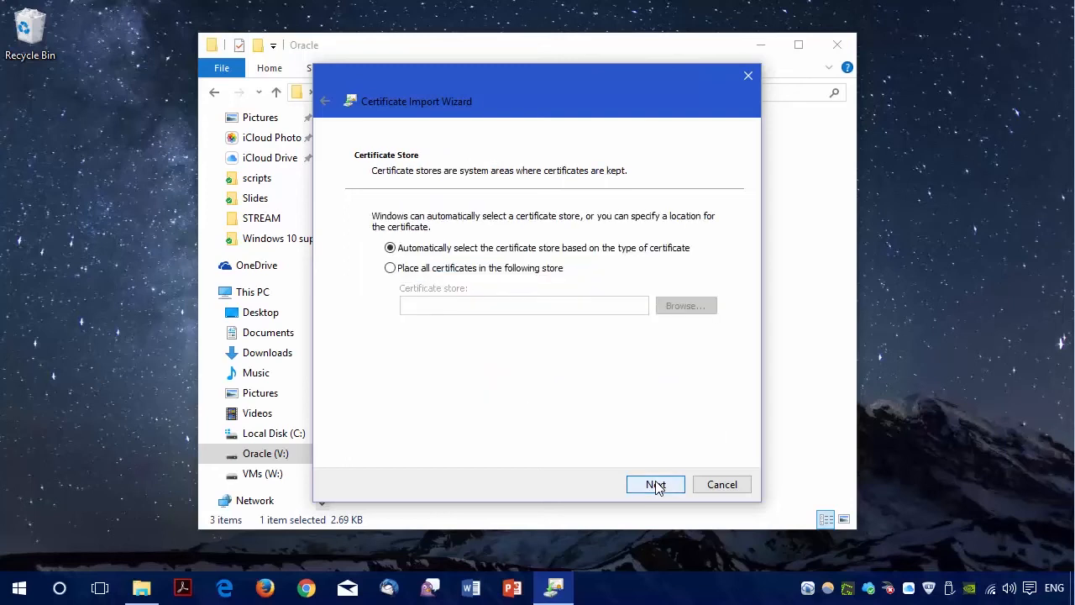
pyautogui.moveTo(595, 399)
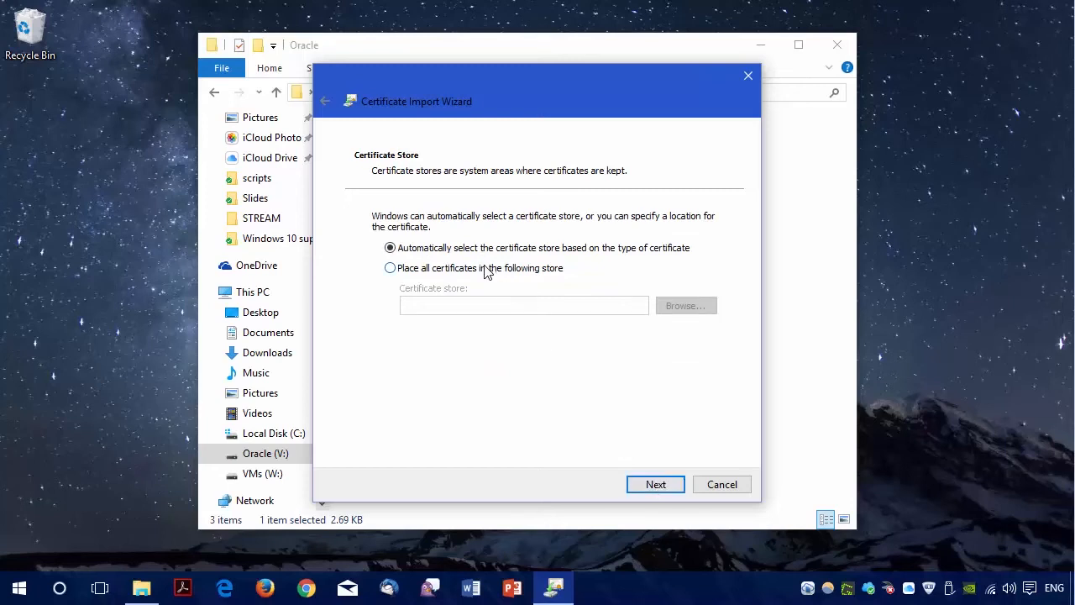
# - Place the certificate in the Personal store and finish the import
pyautogui.click(686, 306)
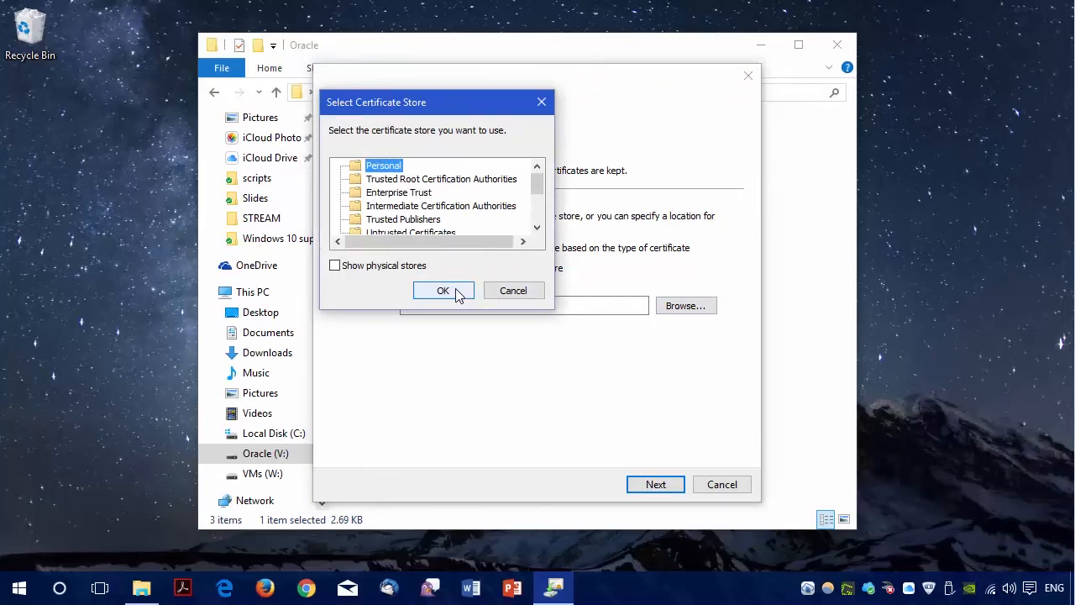
pyautogui.click(443, 289)
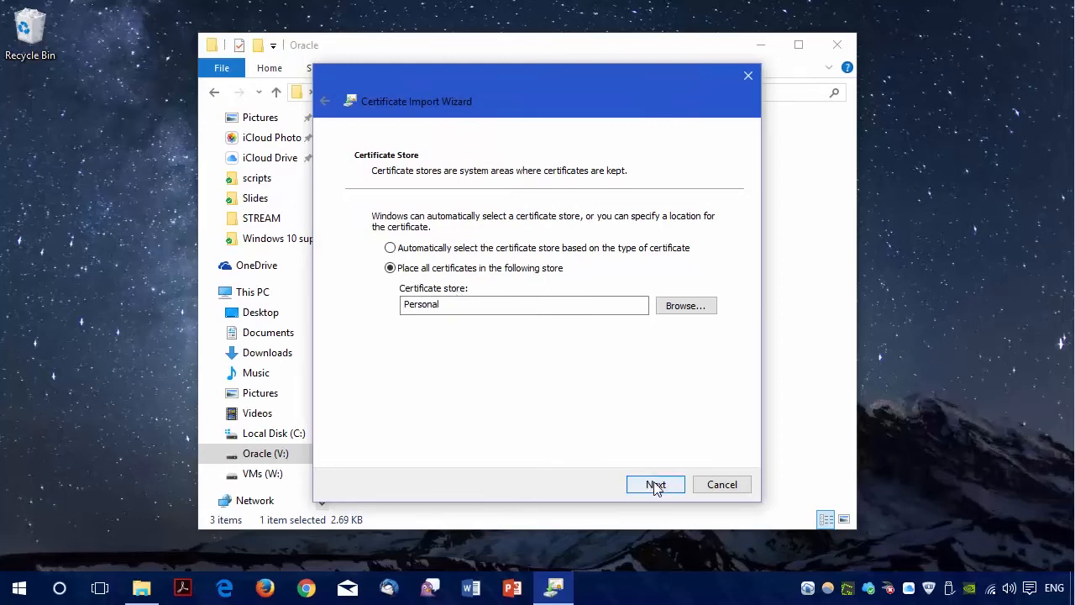
pyautogui.click(655, 484)
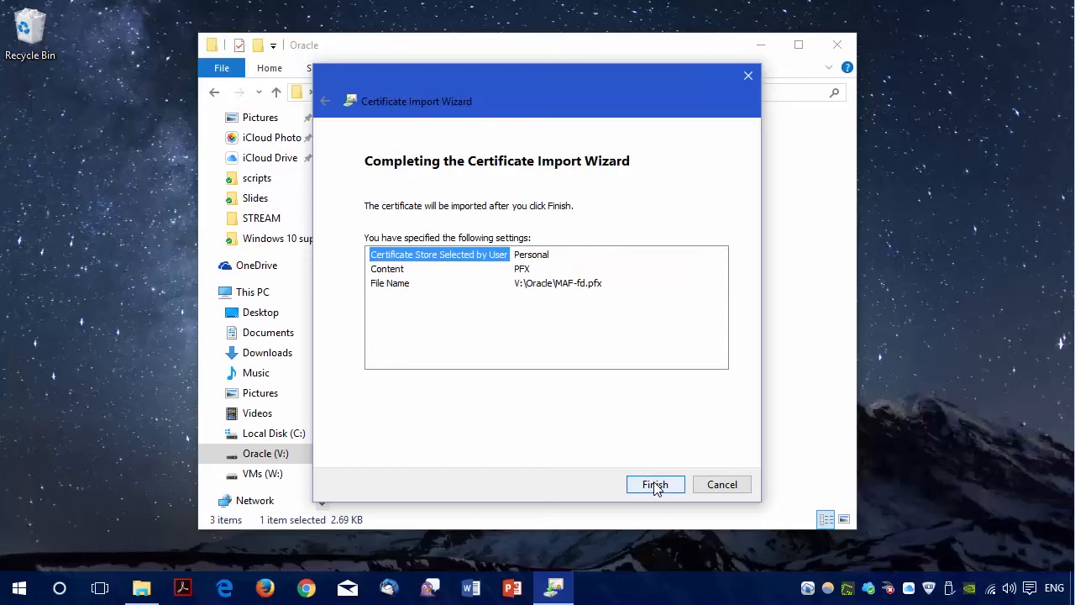
pyautogui.click(656, 484)
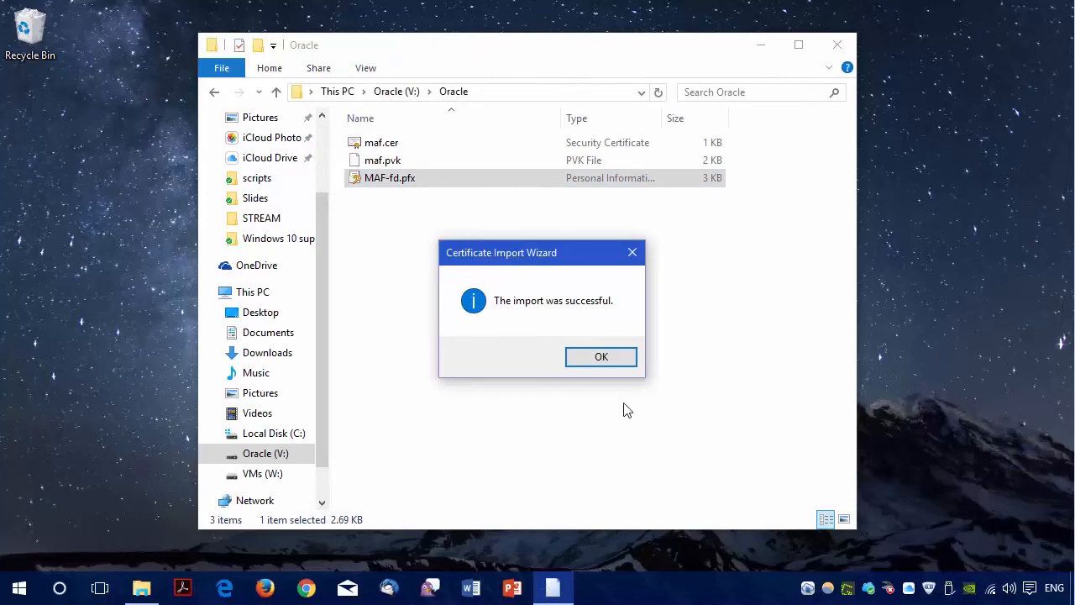
# - Dismiss the 'The import was successful' message, returning to the Oracle folder
pyautogui.click(602, 357)
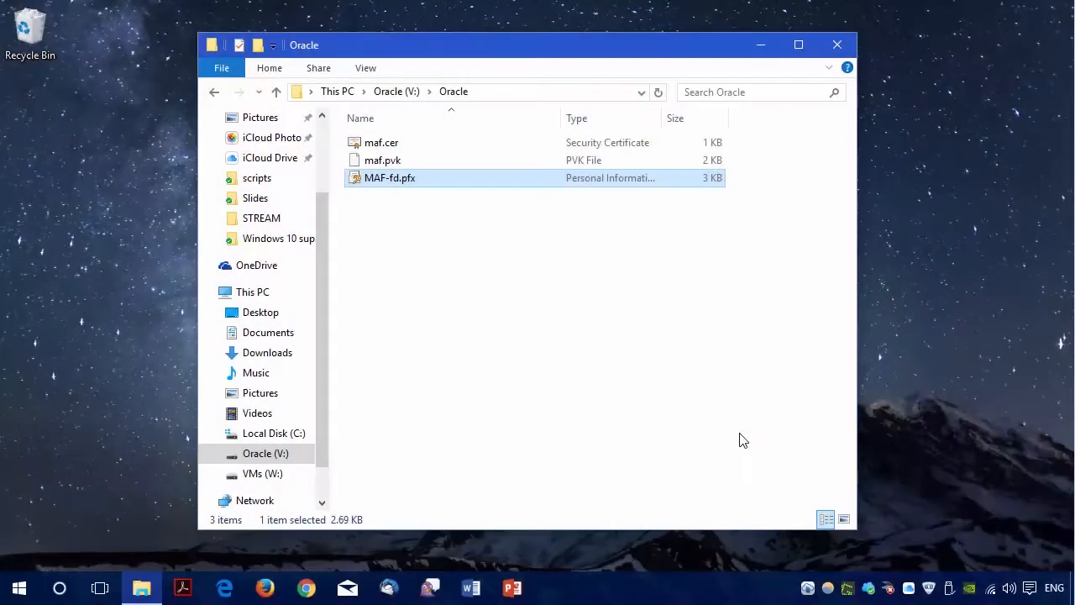
pyautogui.moveTo(840, 138)
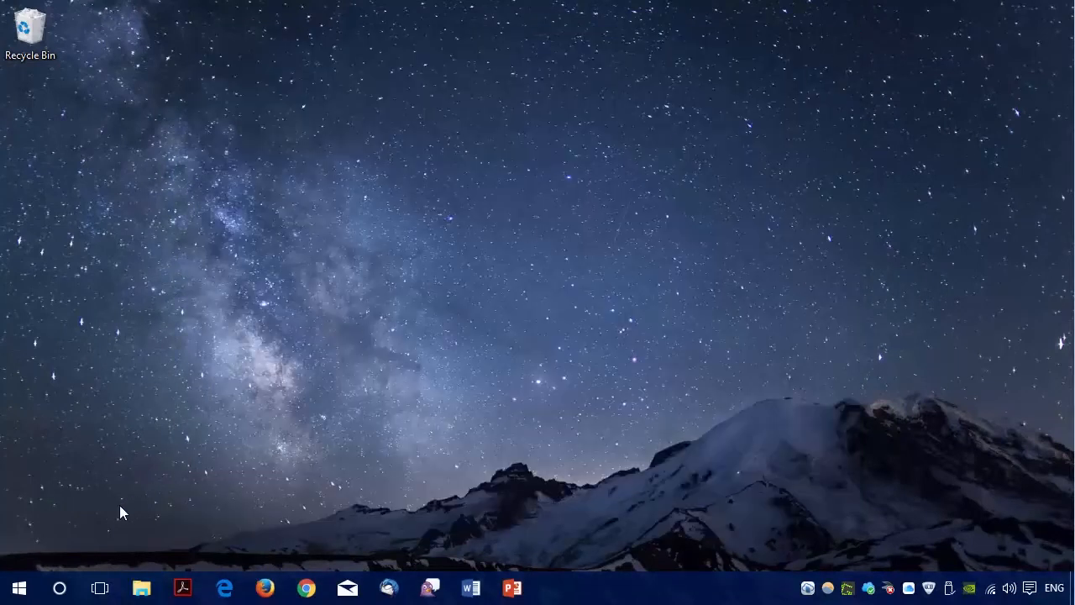
# - Reach the For developers page under Update & Security via Action Center's All settings
pyautogui.click(19, 588)
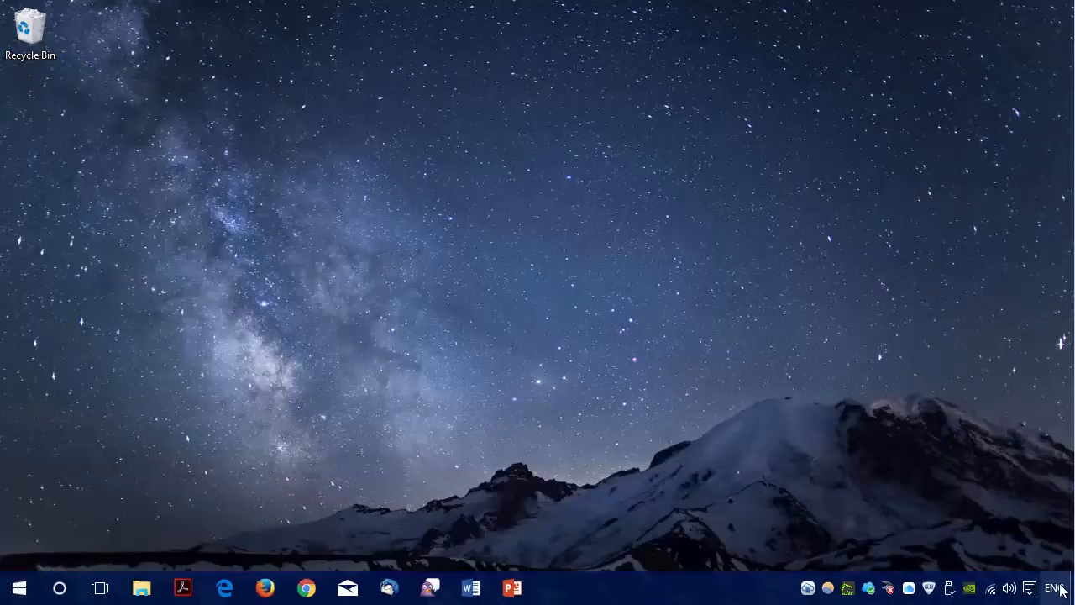
pyautogui.click(1028, 588)
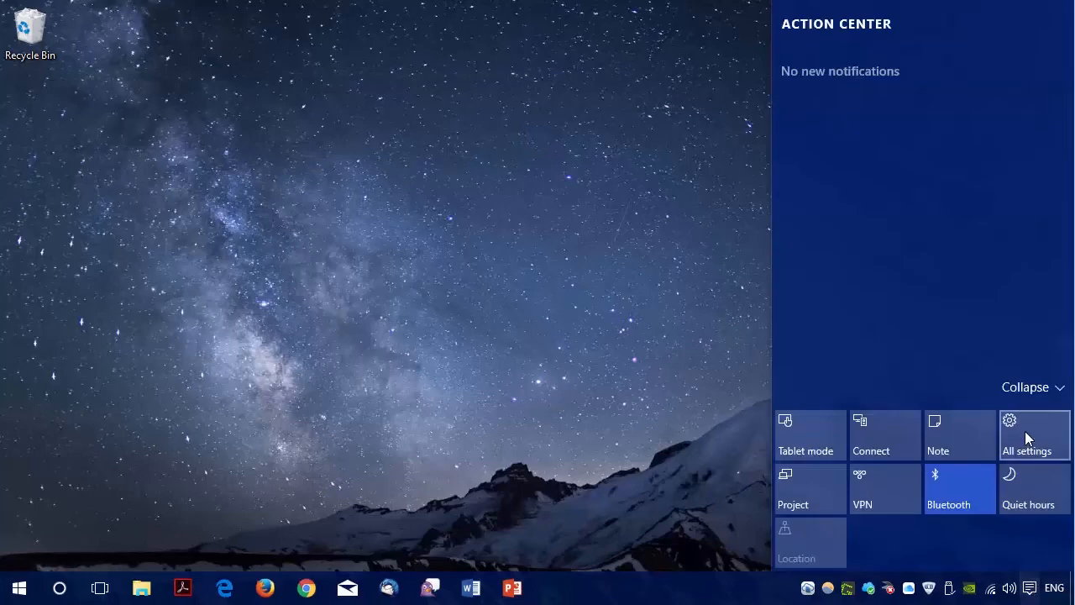
pyautogui.click(1027, 436)
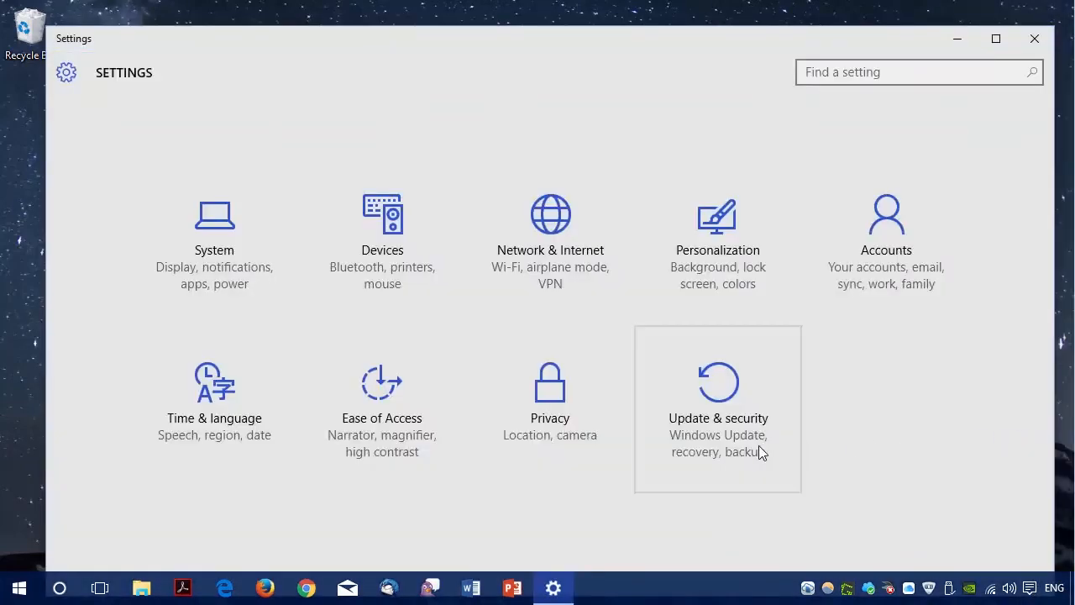
pyautogui.click(717, 409)
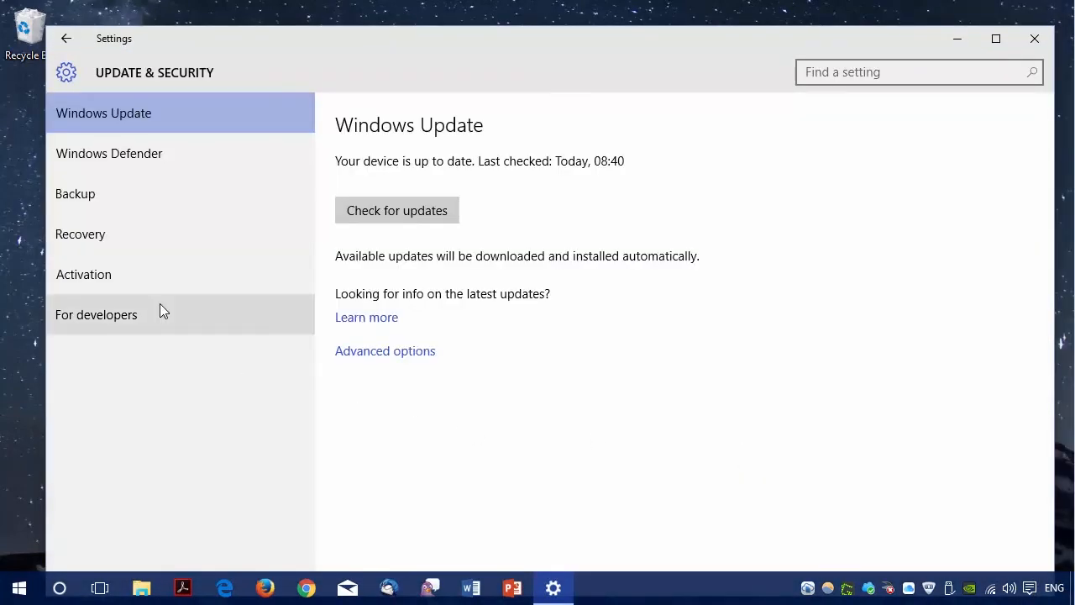
pyautogui.click(96, 314)
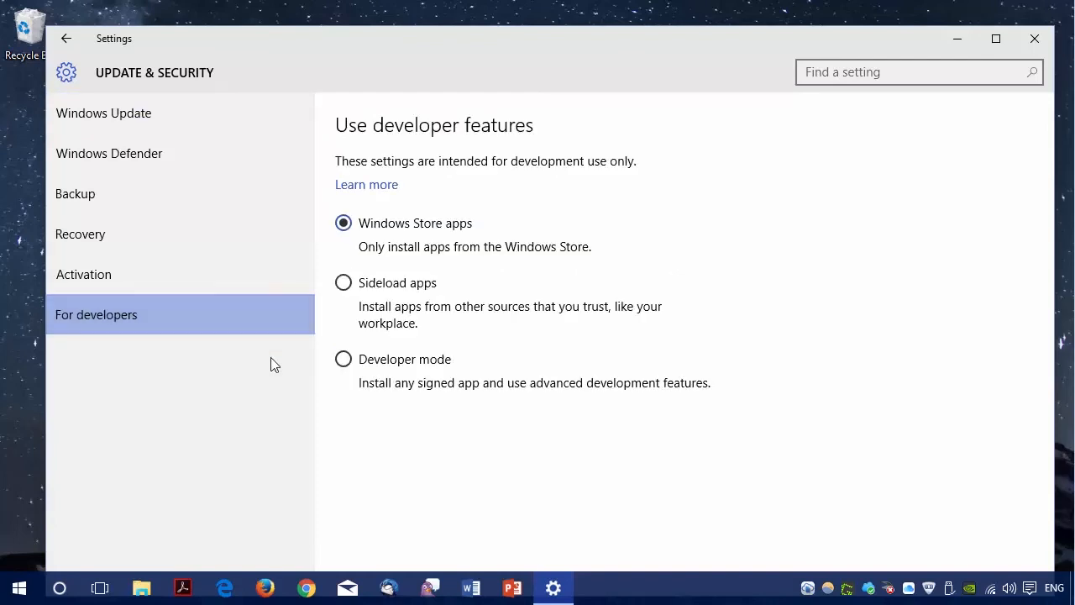
# - Select Developer mode, then launch the WorkBetter app from its desktop shortcut
pyautogui.click(343, 360)
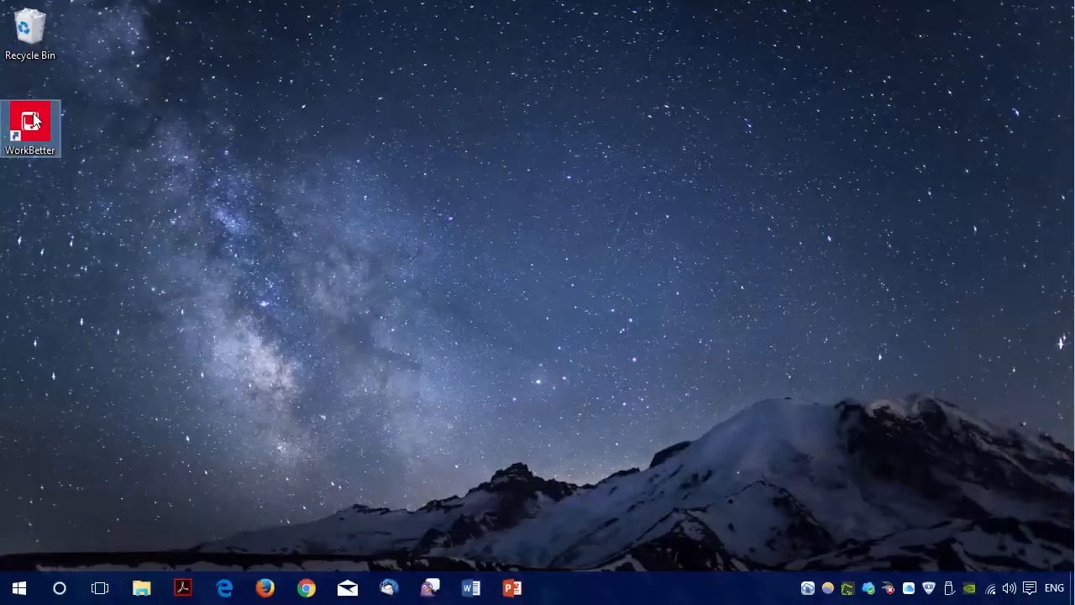
pyautogui.doubleClick(30, 124)
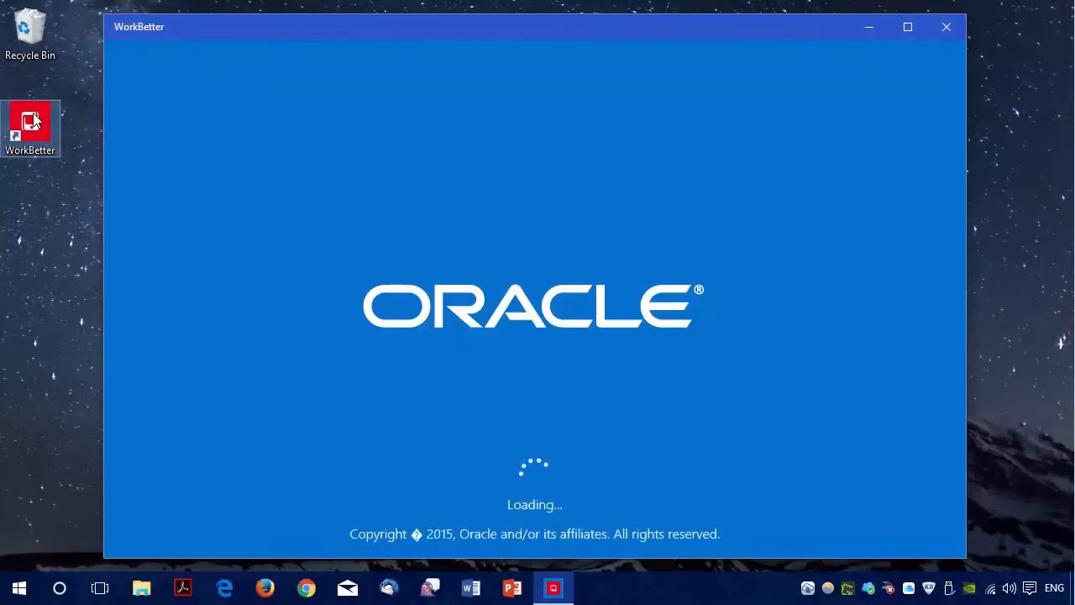